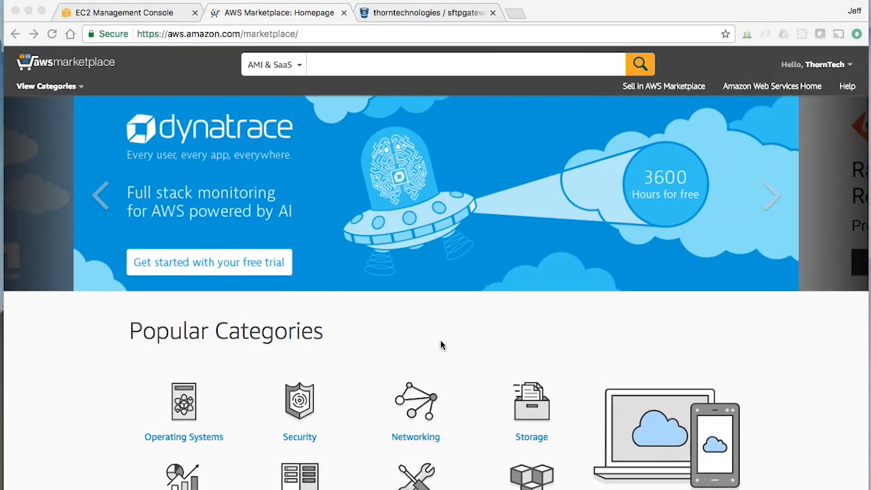
{"action": "mouse_move", "coordinate": [364, 247]}
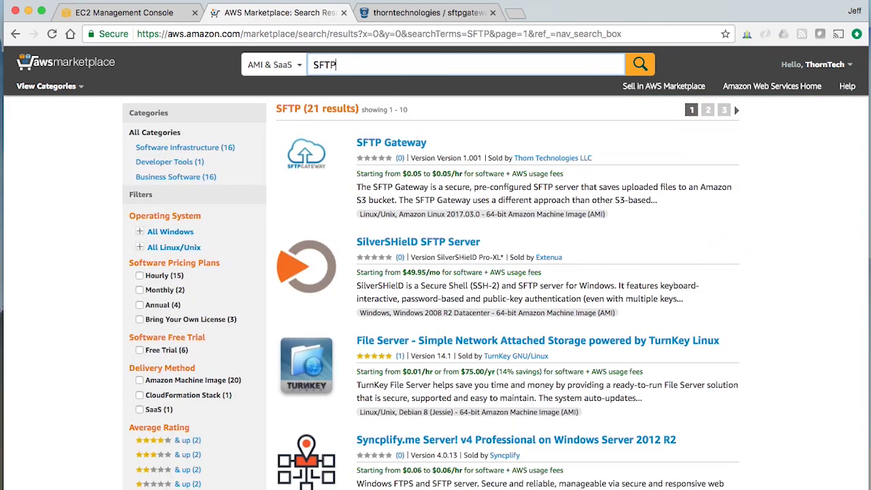
{"action": "mouse_move", "coordinate": [390, 146]}
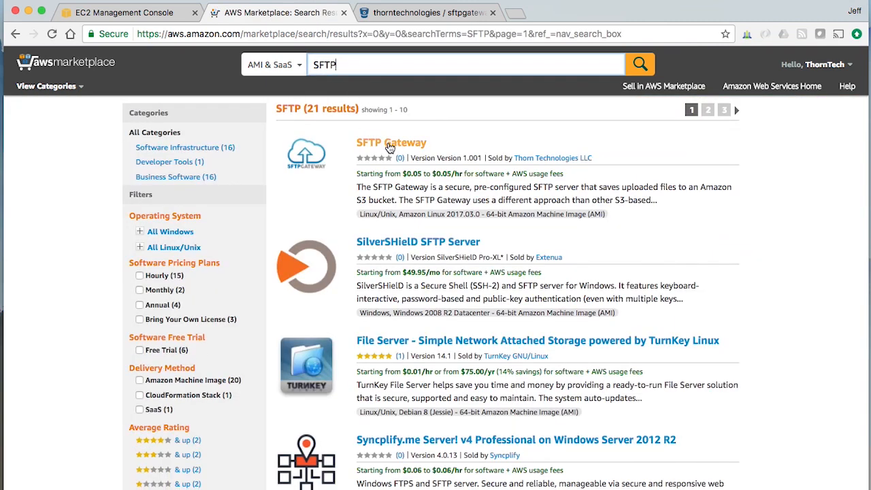
Open the SFTP Gateway Marketplace listing and continue to its Launch on EC2 page
{"action": "left_click", "coordinate": [390, 142]}
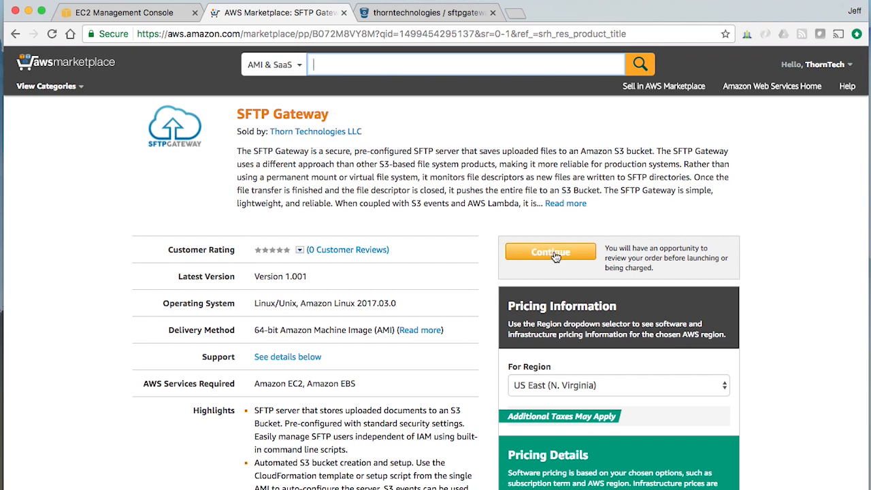
{"action": "left_click", "coordinate": [551, 252]}
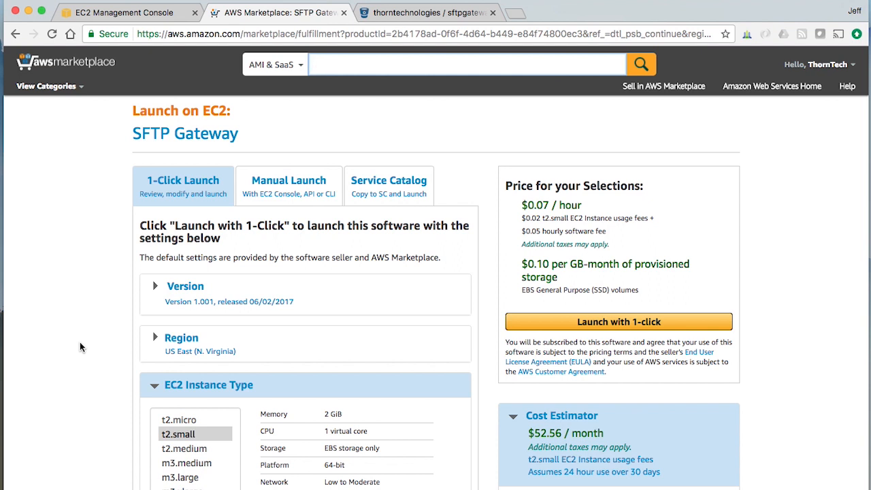
{"action": "left_click", "coordinate": [443, 12]}
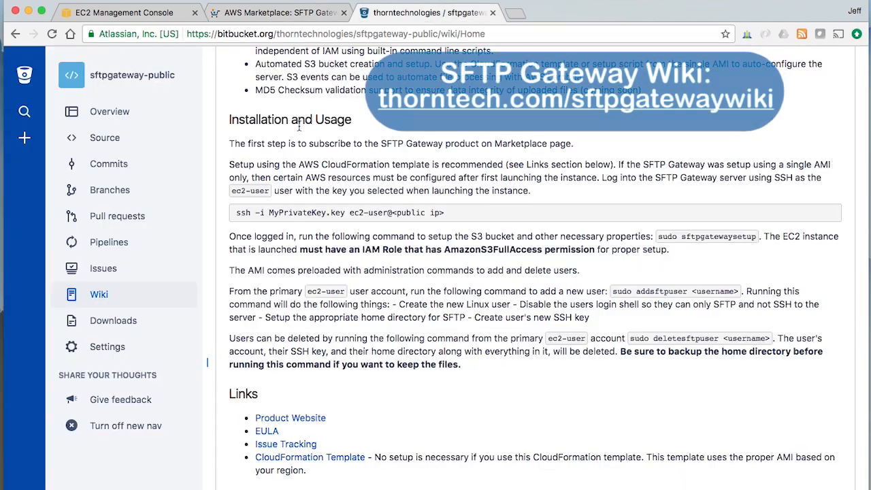
{"action": "scroll", "scroll_direction": "up", "scroll_amount": 3}
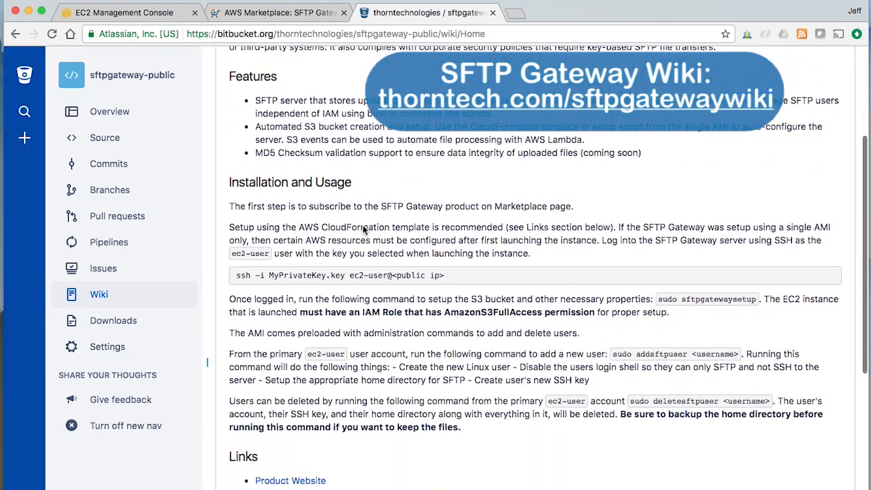
{"action": "scroll", "scroll_direction": "down", "scroll_amount": 3}
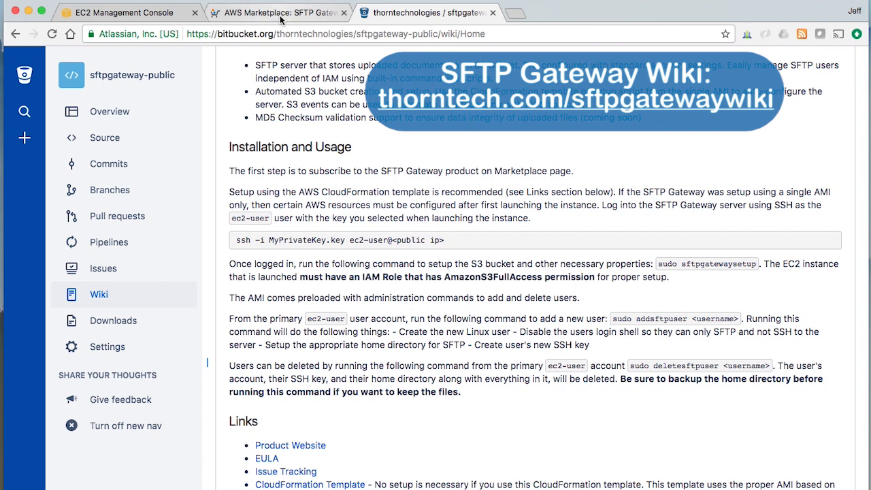
{"action": "left_click", "coordinate": [280, 12]}
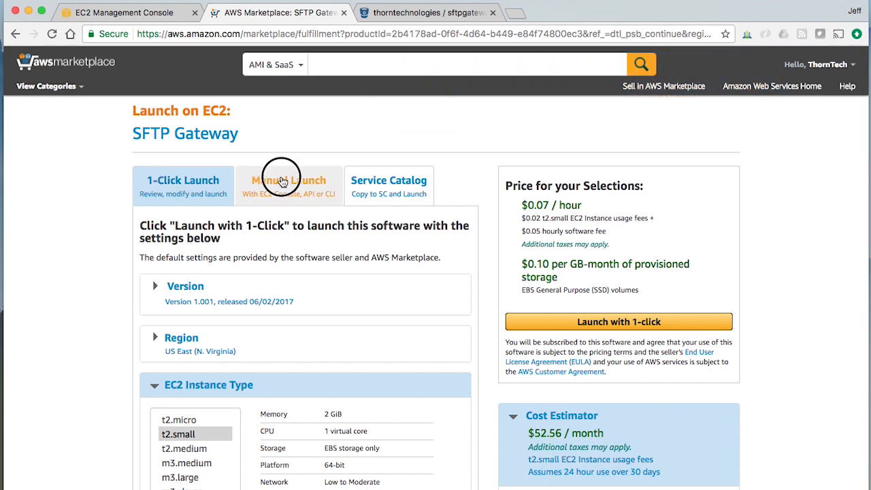
Launch the SFTP Gateway AMI for the Ohio region from the Manual Launch AMI list
{"action": "left_click", "coordinate": [289, 180]}
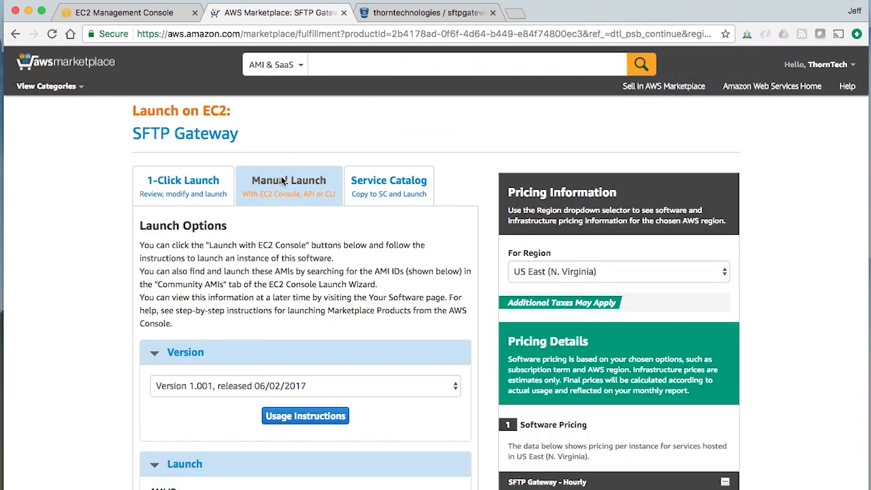
{"action": "scroll", "scroll_direction": "down", "scroll_amount": 3}
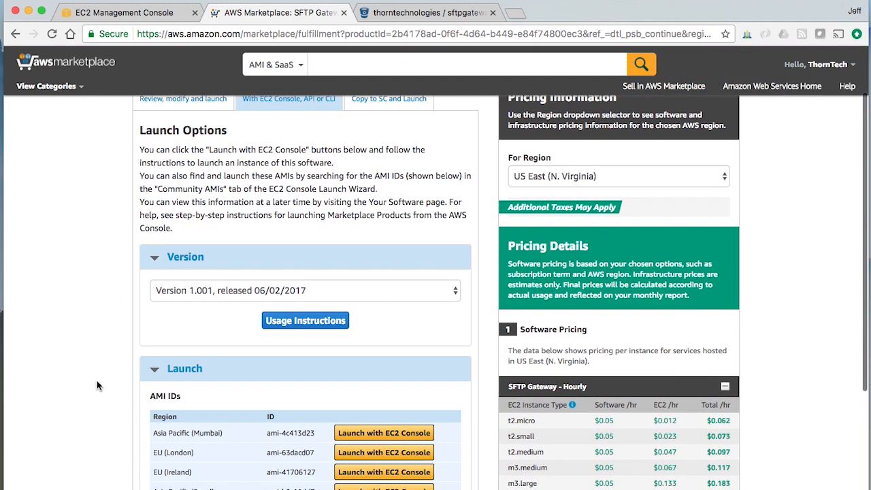
{"action": "scroll", "scroll_direction": "down", "scroll_amount": 3}
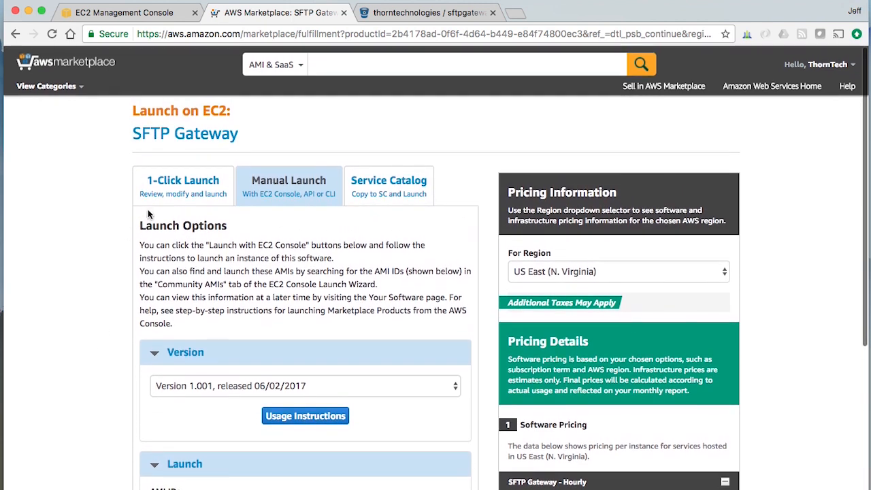
{"action": "left_click", "coordinate": [183, 184]}
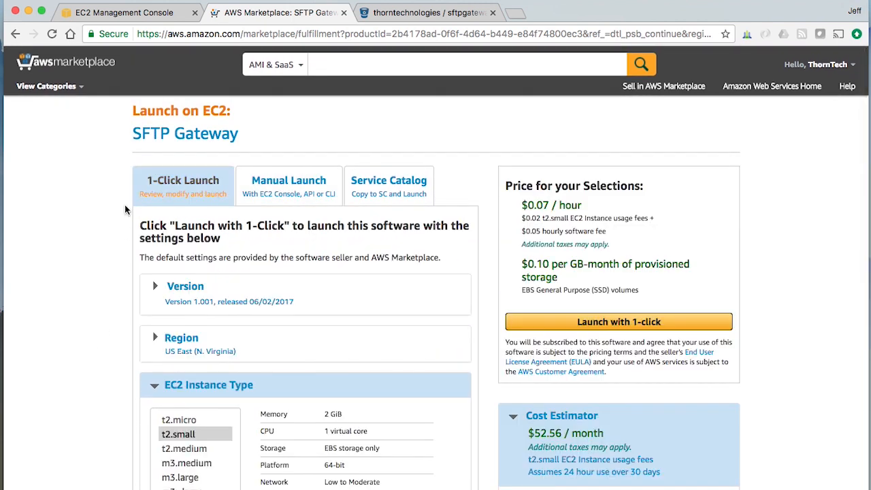
{"action": "scroll", "scroll_direction": "down", "scroll_amount": 3}
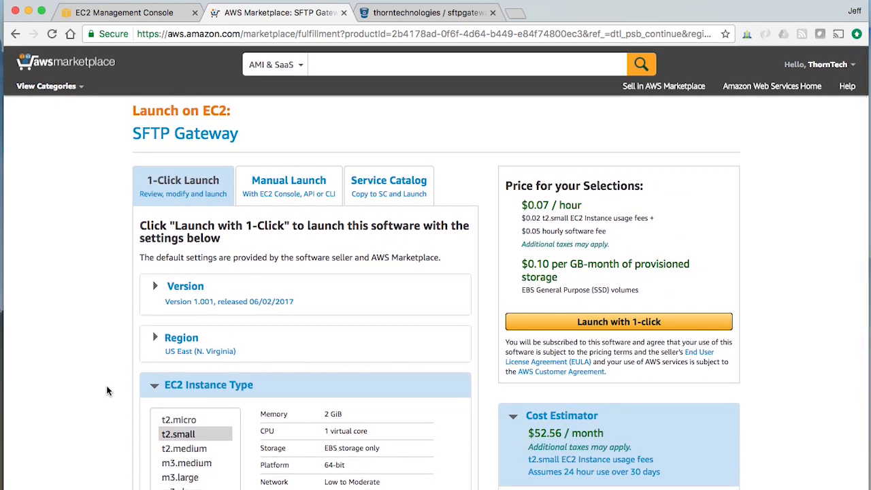
{"action": "left_click", "coordinate": [288, 180]}
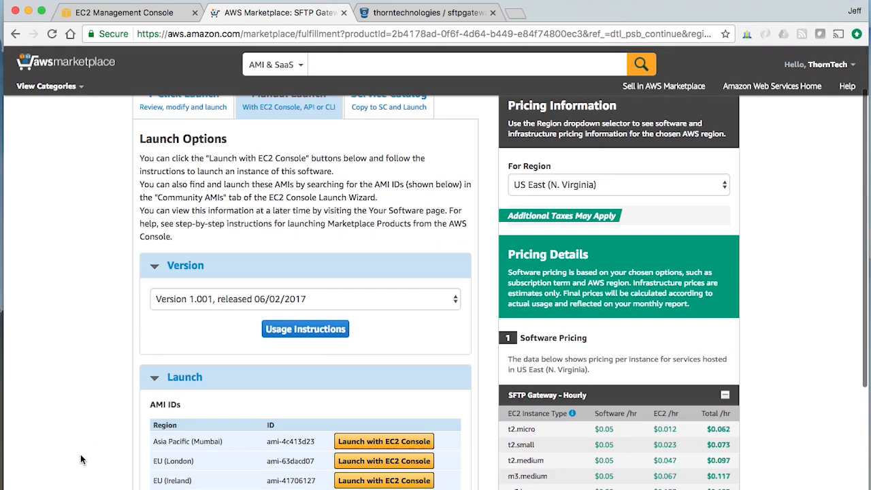
{"action": "scroll", "scroll_direction": "down", "scroll_amount": 3}
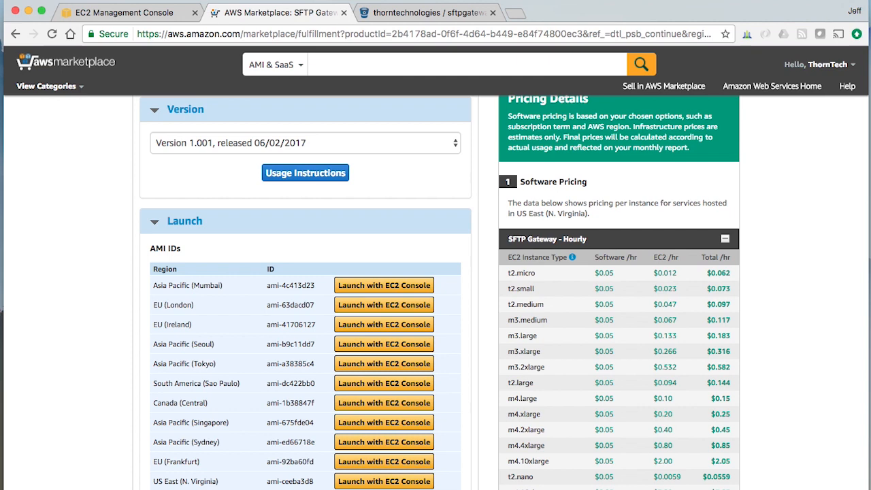
{"action": "left_click", "coordinate": [383, 285]}
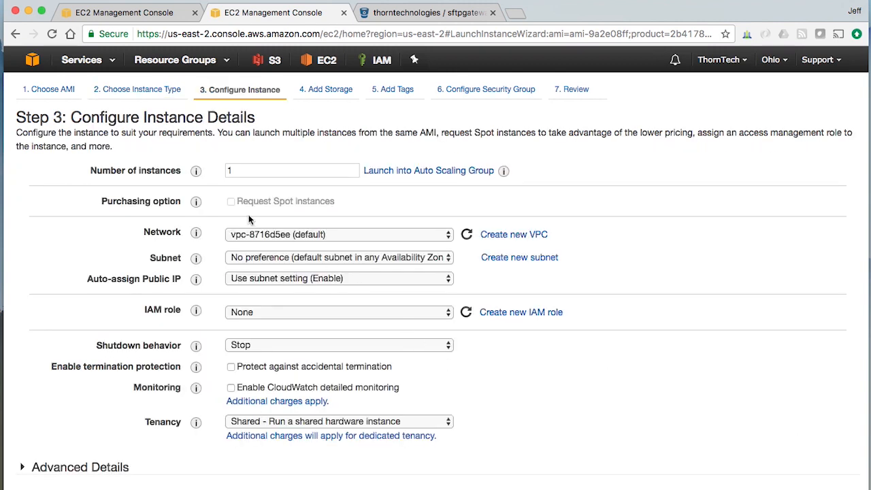
{"action": "mouse_move", "coordinate": [230, 317]}
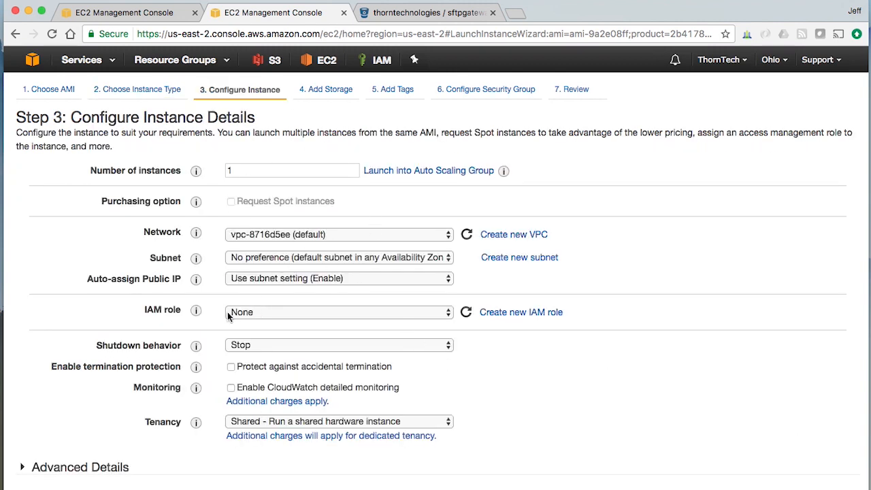
{"action": "mouse_move", "coordinate": [527, 312]}
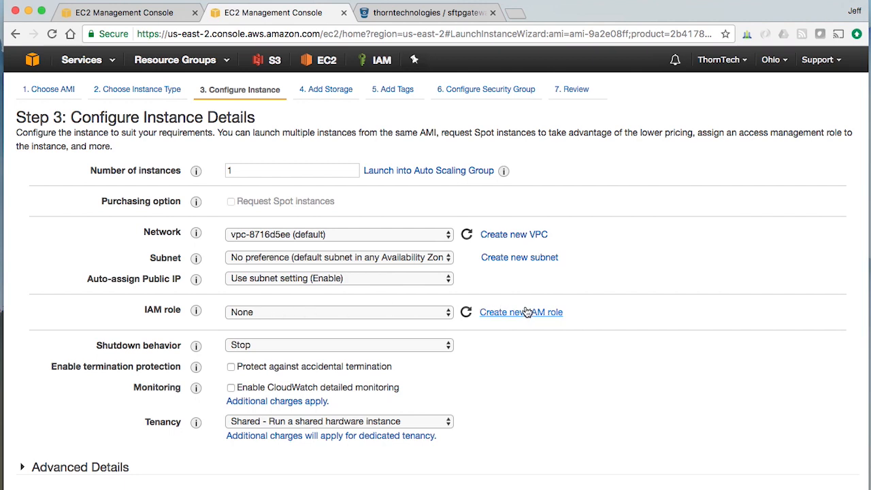
Follow the Create new IAM role link from the instance details step
{"action": "left_click", "coordinate": [521, 313]}
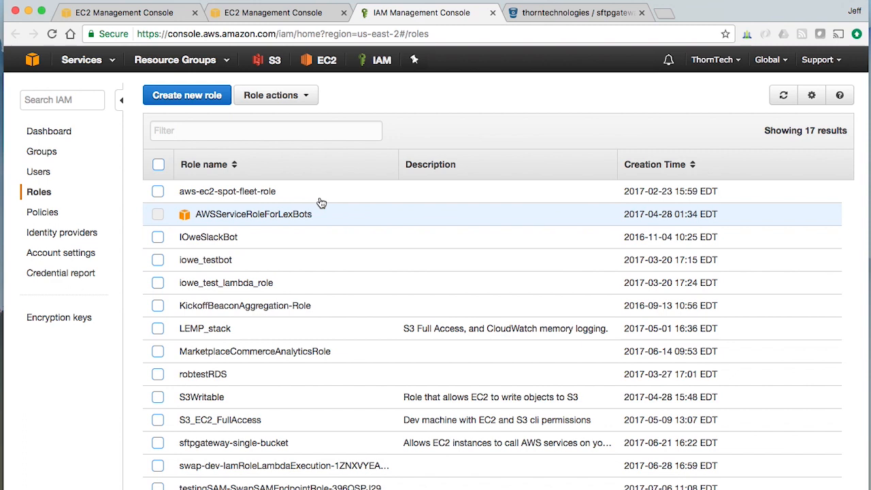
Create the EC2 role SFTPGatewayRole with AmazonS3FullAccess and return to the launch wizard
{"action": "left_click", "coordinate": [186, 94]}
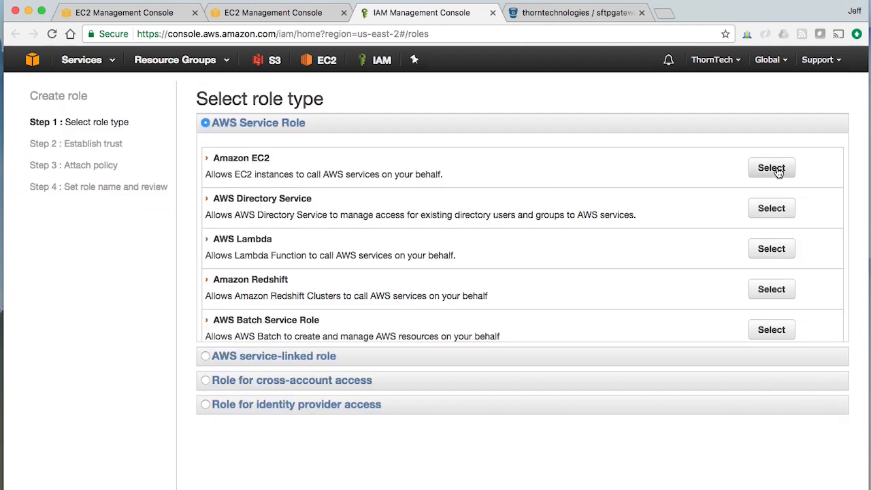
{"action": "left_click", "coordinate": [772, 167]}
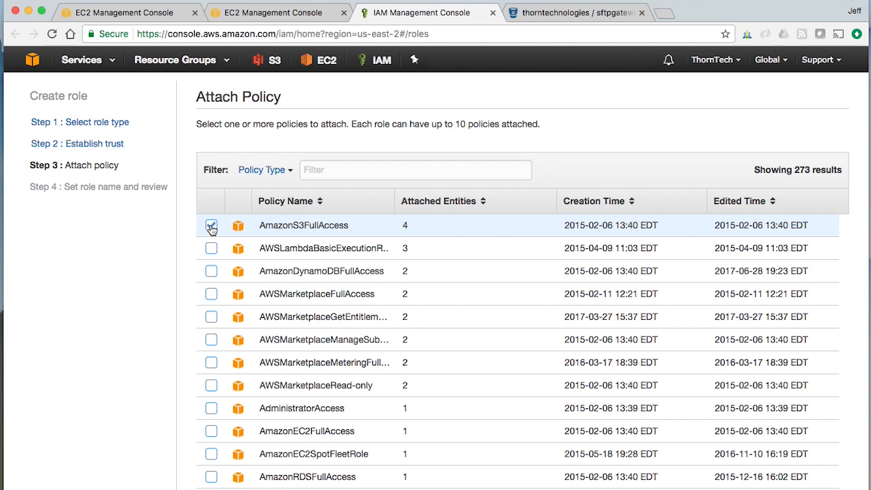
{"action": "left_click", "coordinate": [211, 225]}
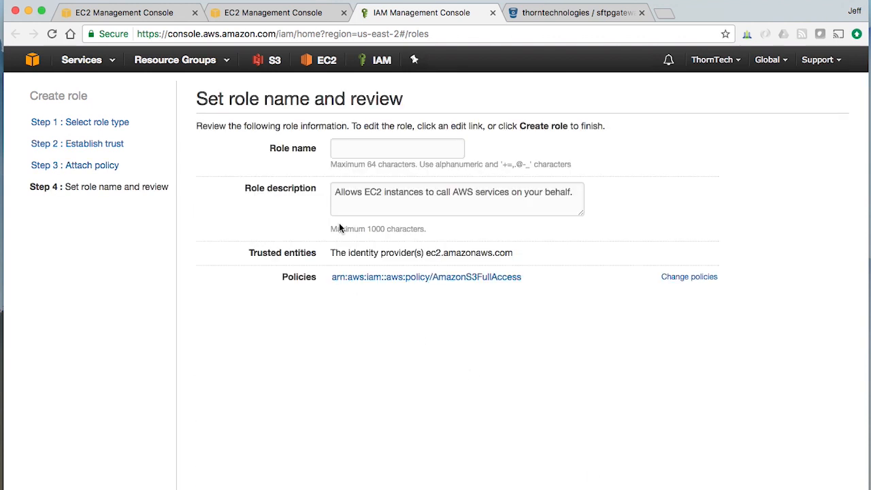
{"action": "type", "text": "SFTPGateway"}
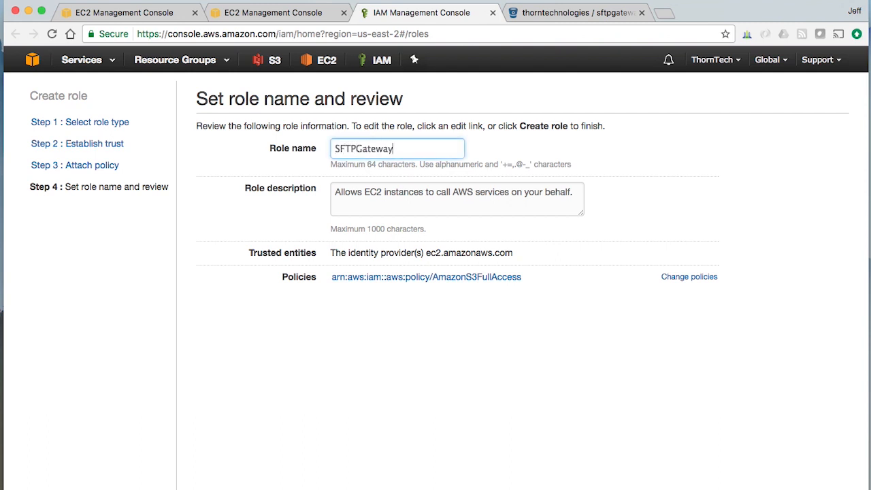
{"action": "type", "text": "Role"}
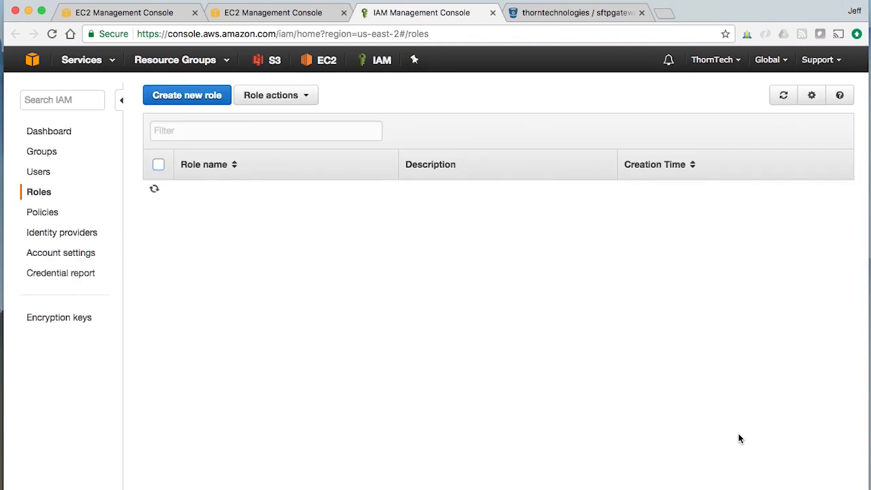
{"action": "left_click", "coordinate": [272, 12]}
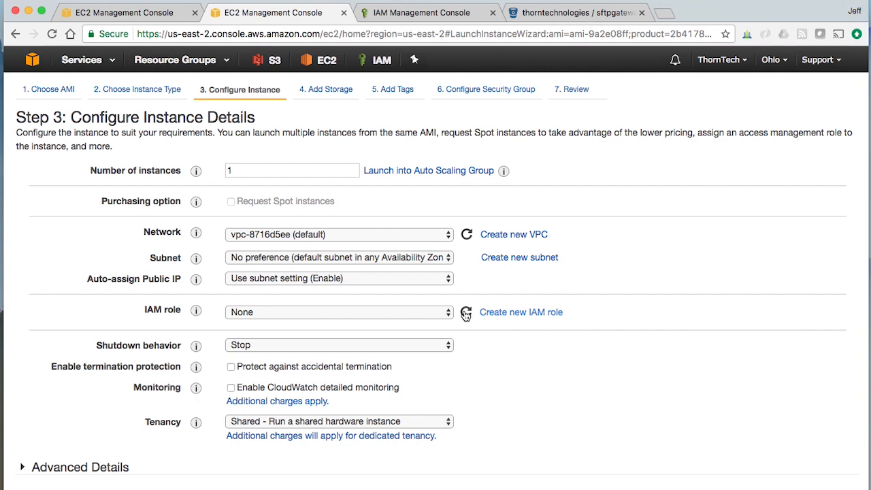
Refresh the role list, assign SFTPGatewayRole to the instance, and proceed to storage
{"action": "left_click", "coordinate": [339, 312]}
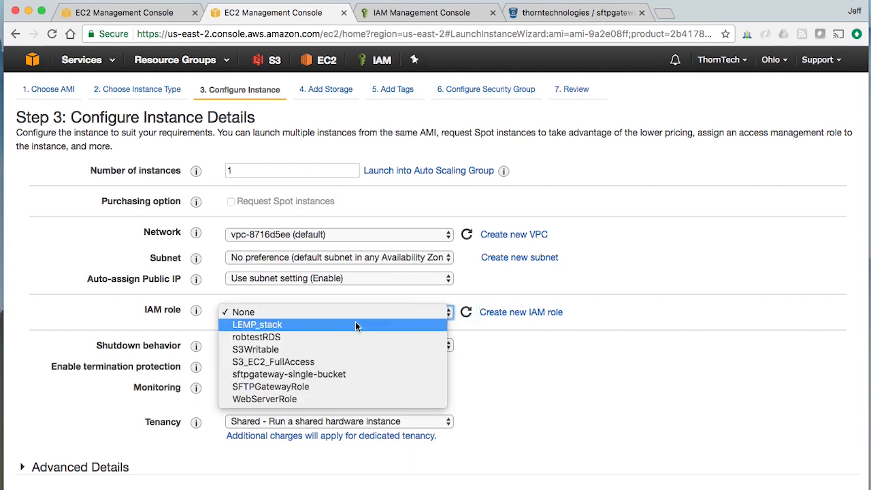
{"action": "left_click", "coordinate": [243, 312]}
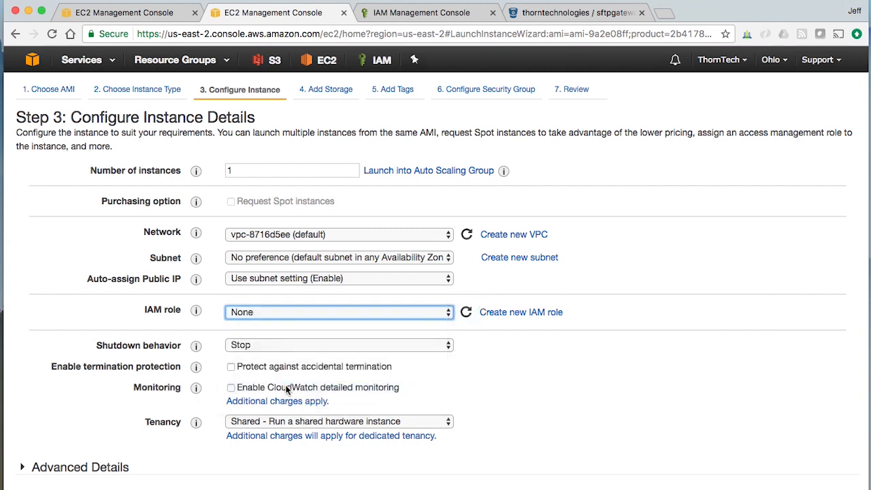
{"action": "left_click", "coordinate": [338, 313]}
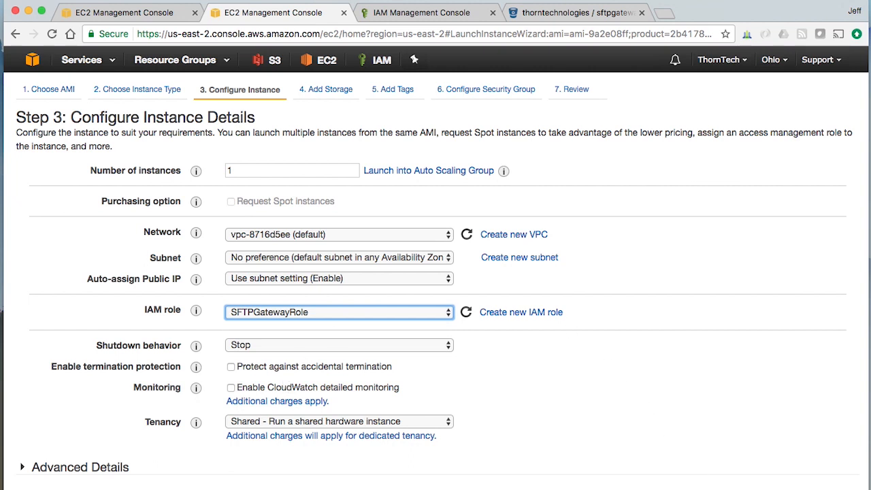
{"action": "left_click", "coordinate": [325, 89]}
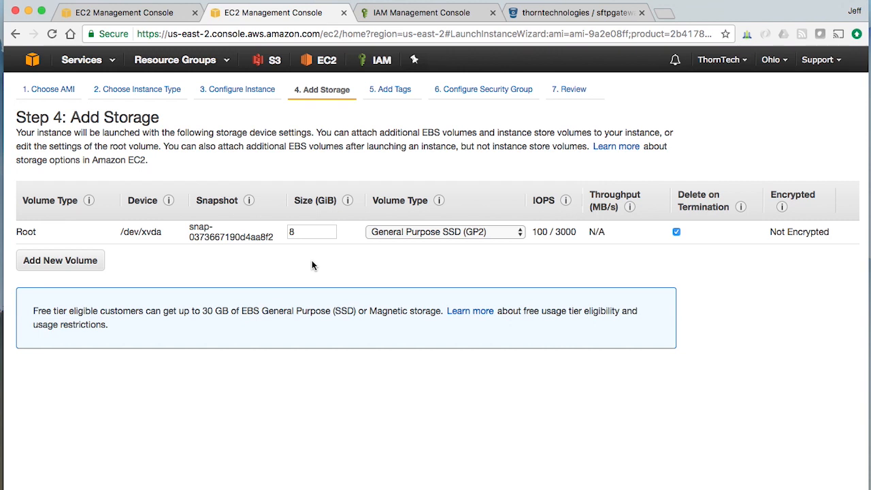
{"action": "mouse_move", "coordinate": [383, 279]}
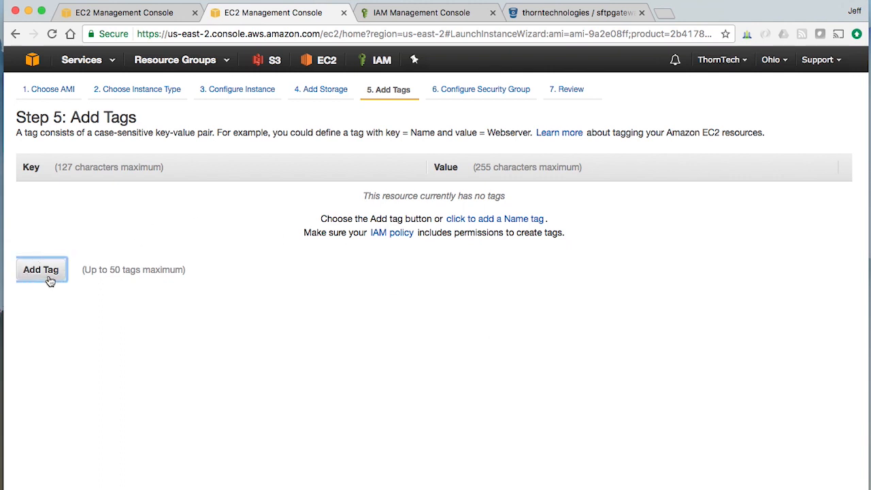
Tag the instance with the Name 'SFTPGateway Instance'
{"action": "left_click", "coordinate": [40, 269]}
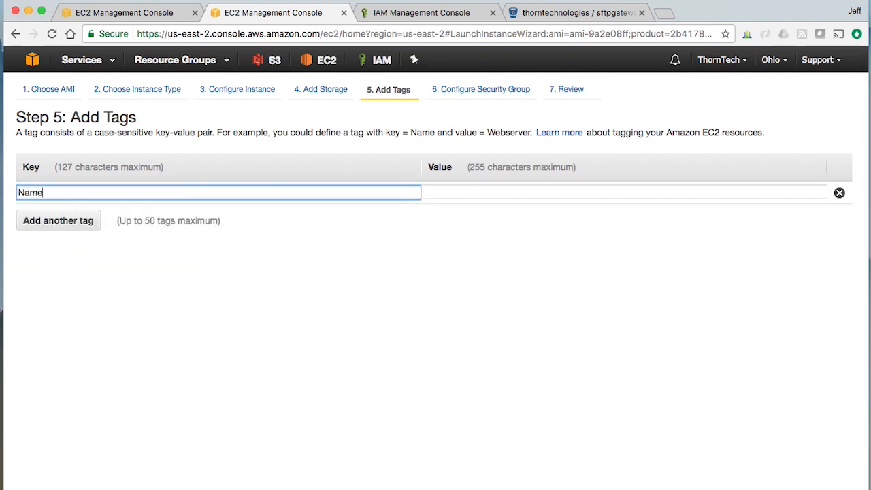
{"action": "type", "text": "S"}
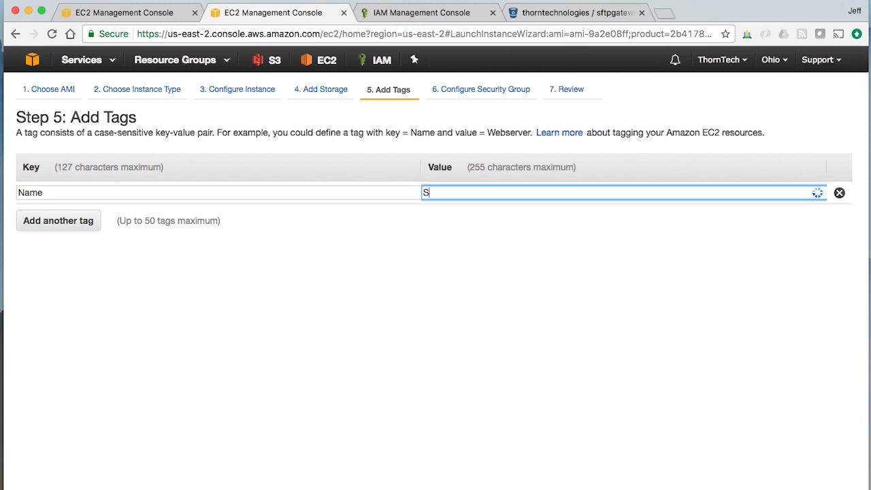
{"action": "type", "text": "FTPGateway Inst"}
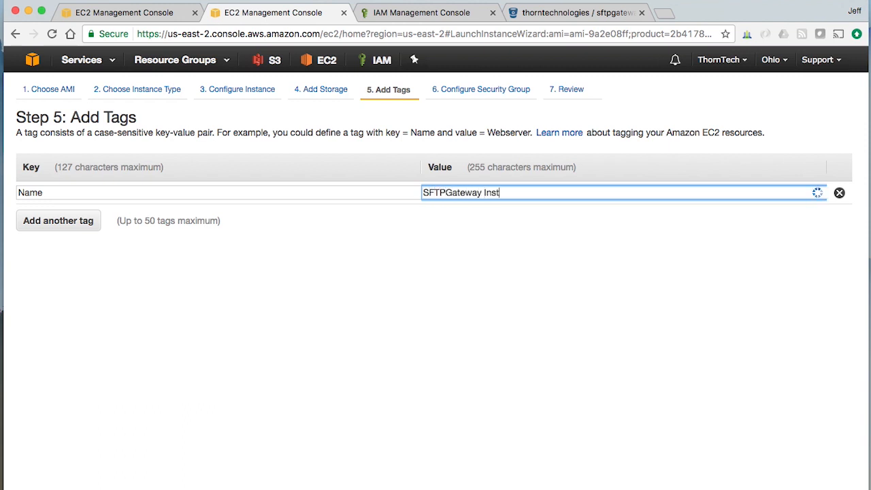
Keep the SSH security group open to 0.0.0.0/0, review settings, and launch
{"action": "left_click", "coordinate": [482, 89]}
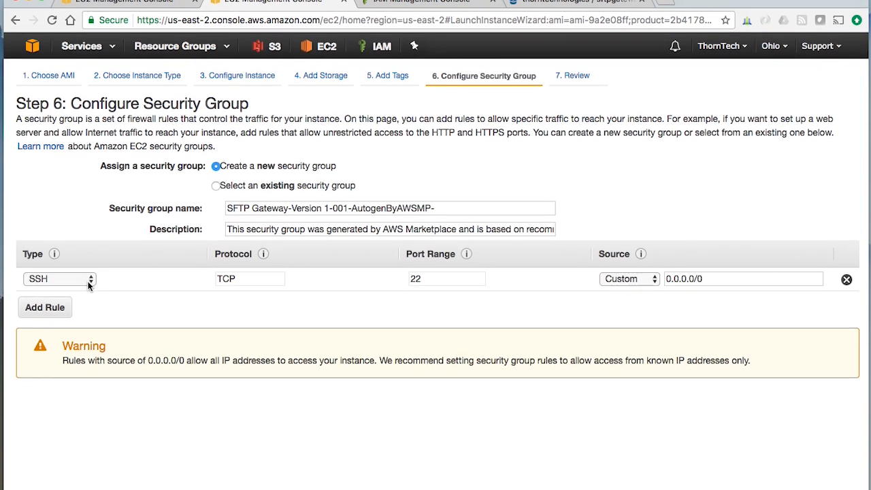
{"action": "scroll", "scroll_direction": "down", "scroll_amount": 3}
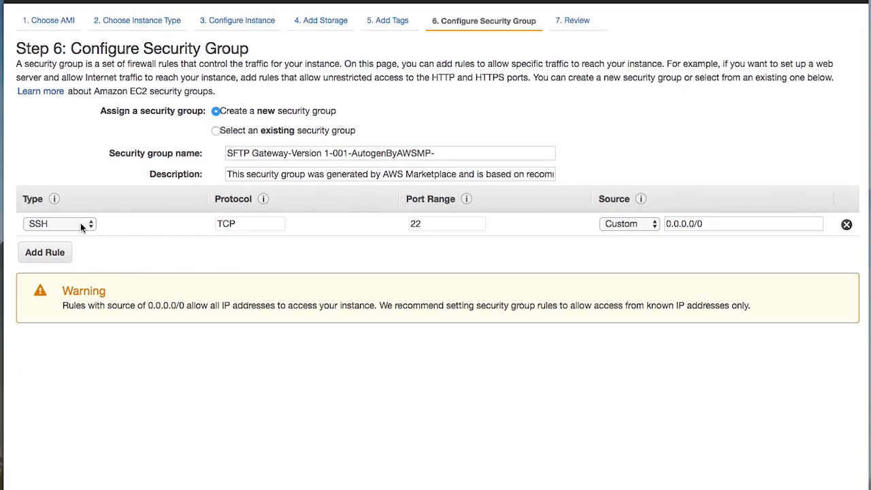
{"action": "scroll", "scroll_direction": "down", "scroll_amount": 3}
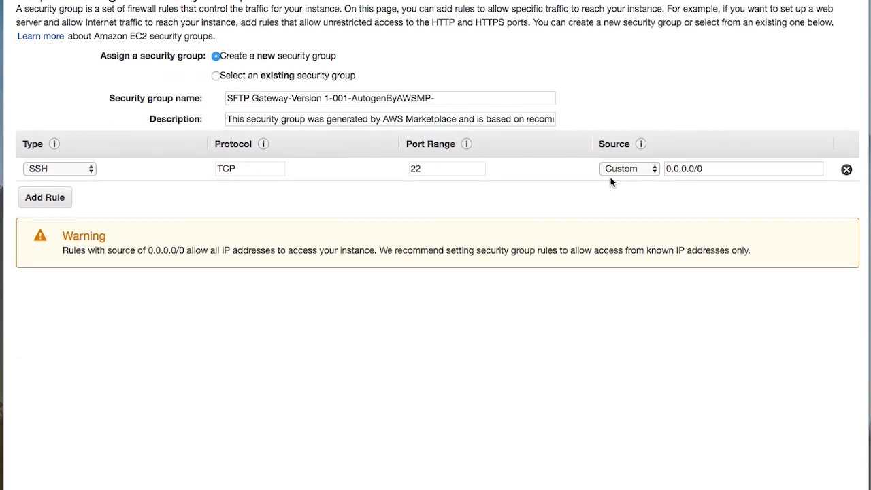
{"action": "scroll", "scroll_direction": "down", "scroll_amount": 3}
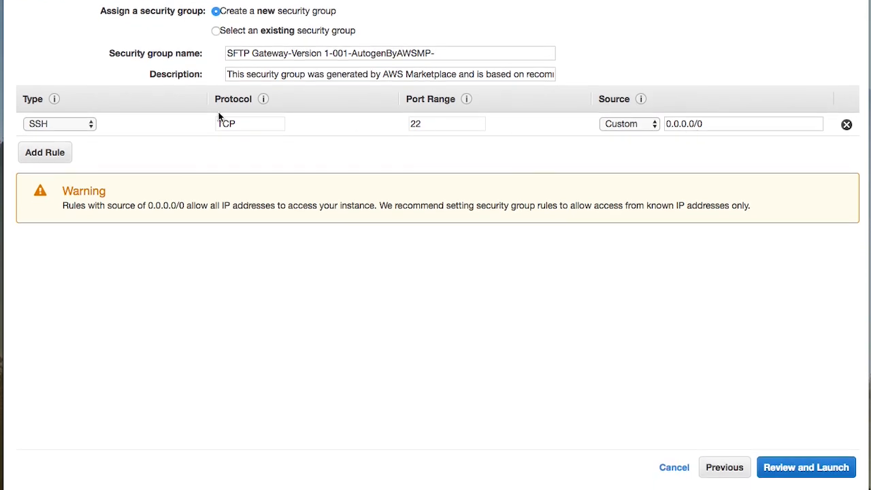
{"action": "mouse_move", "coordinate": [819, 455]}
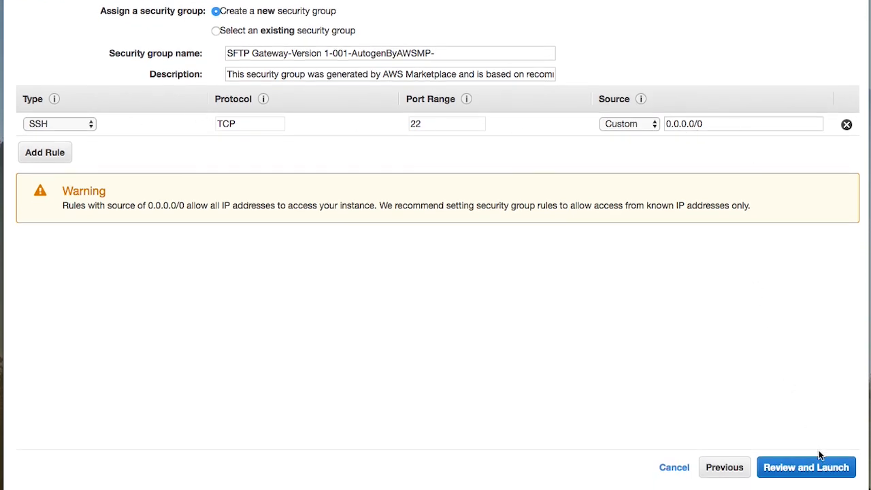
{"action": "left_click", "coordinate": [807, 467]}
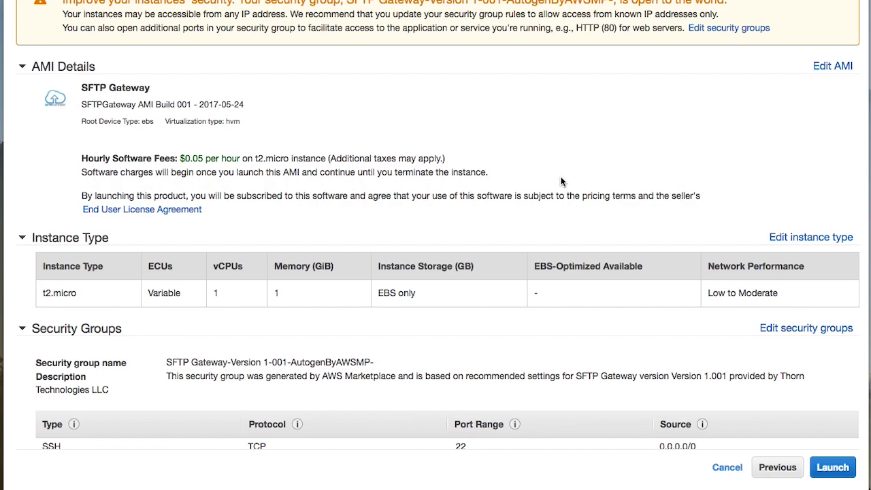
{"action": "scroll", "scroll_direction": "down", "scroll_amount": 3}
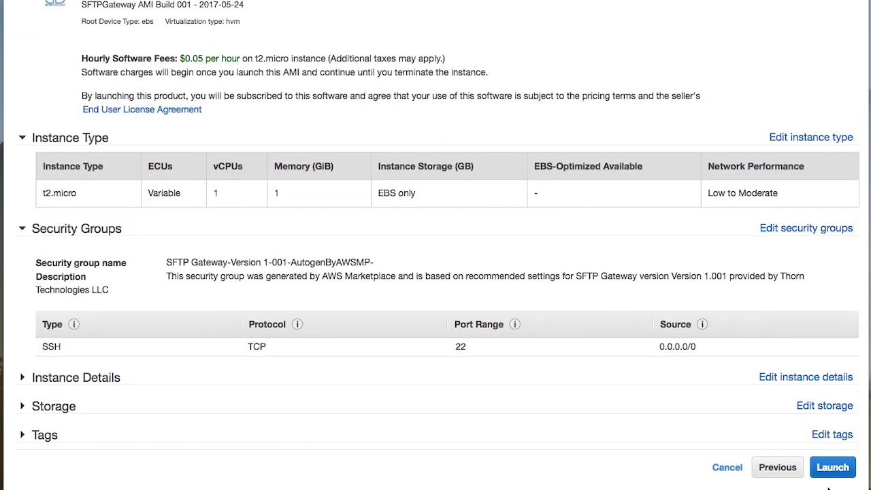
{"action": "left_click", "coordinate": [832, 468]}
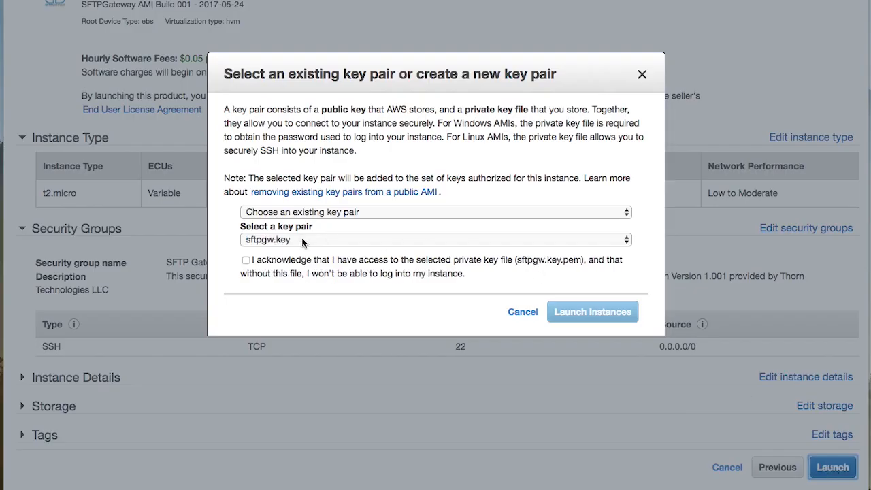
Acknowledge the sftpgw.key key pair, launch the instance, and view the instance list
{"action": "left_click", "coordinate": [245, 260]}
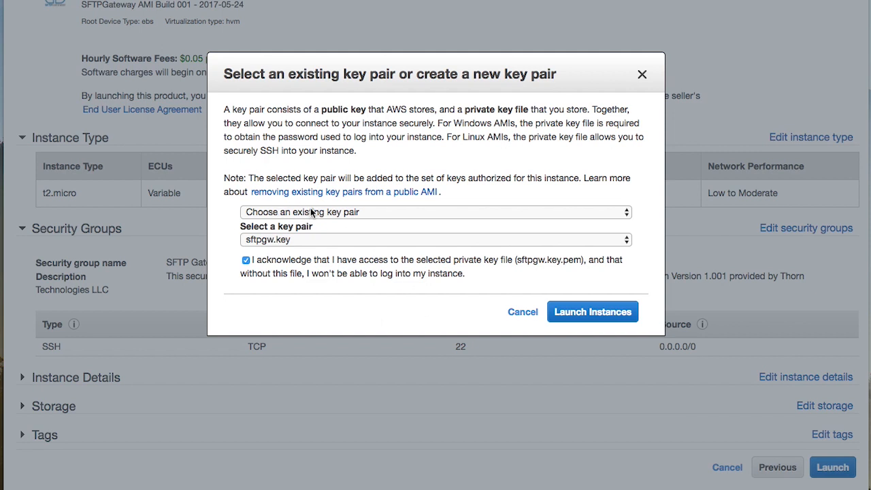
{"action": "mouse_move", "coordinate": [677, 259]}
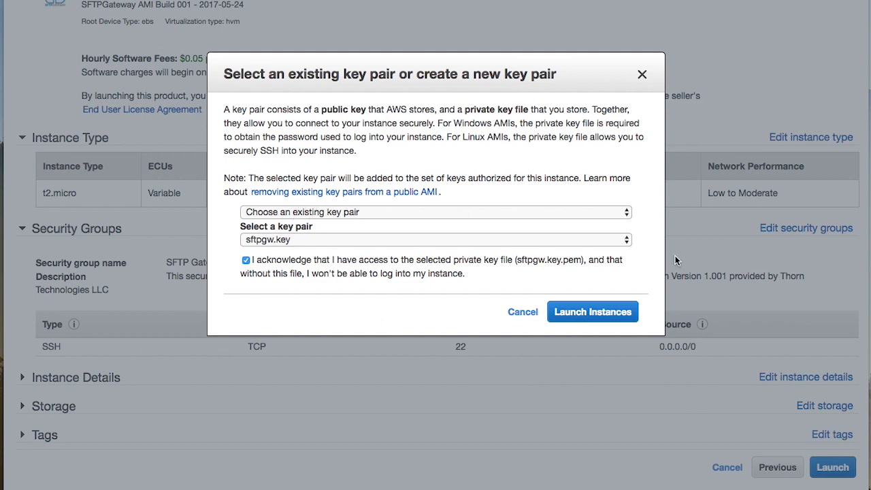
{"action": "left_click", "coordinate": [593, 311]}
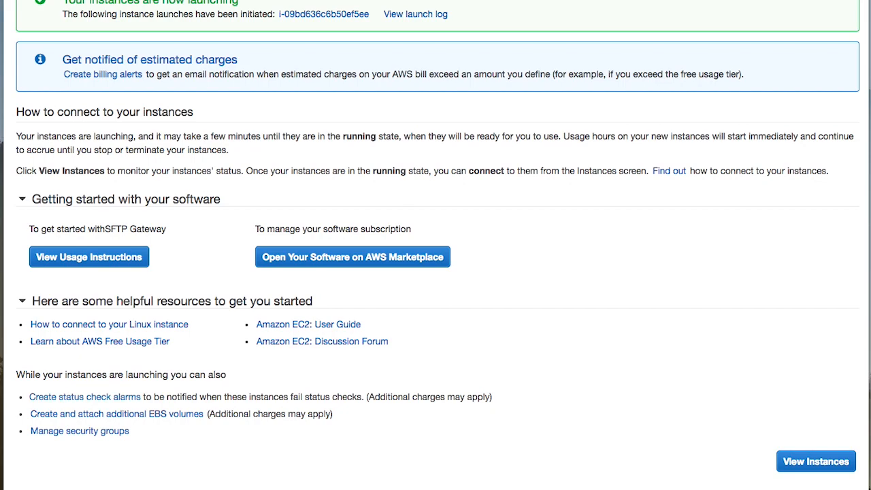
{"action": "left_click", "coordinate": [410, 14]}
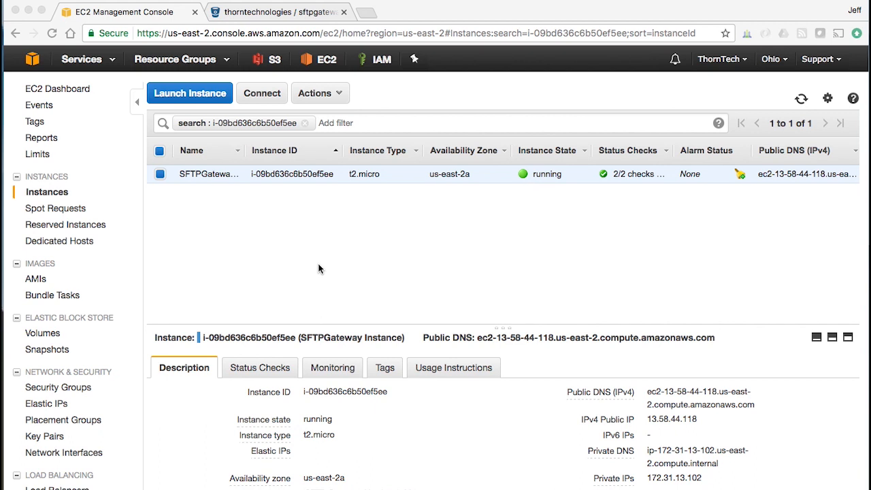
{"action": "mouse_move", "coordinate": [327, 267]}
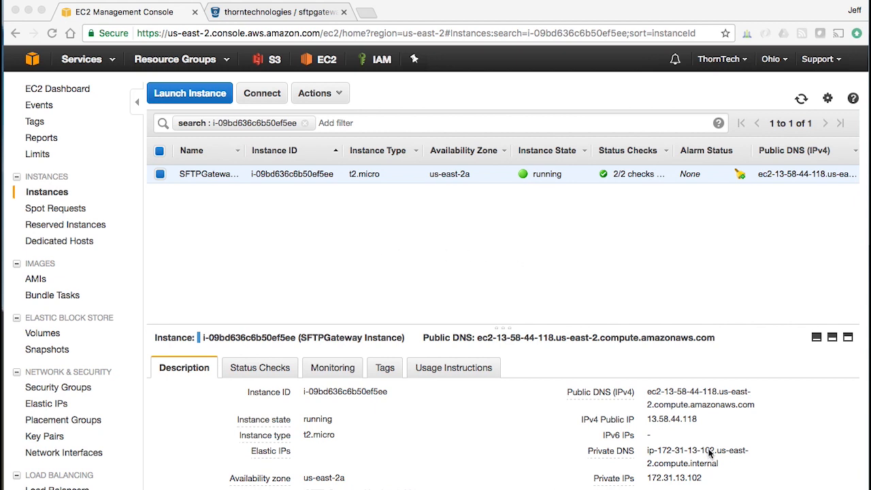
{"action": "mouse_move", "coordinate": [385, 274]}
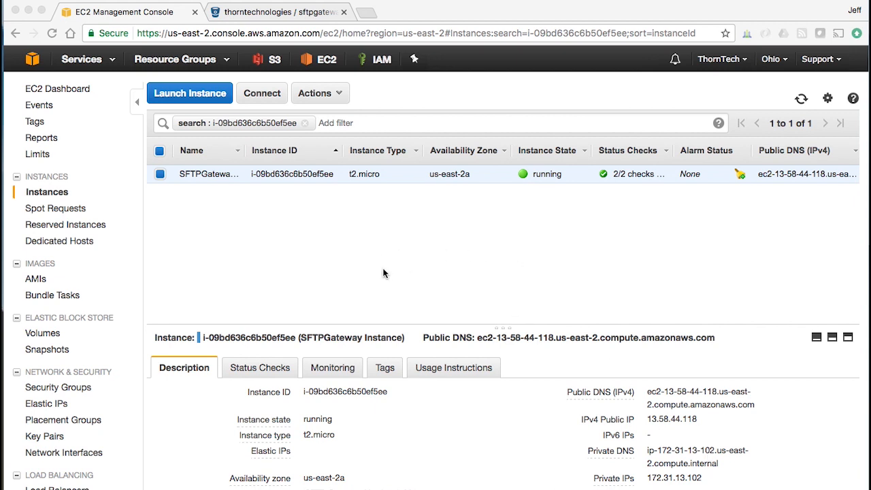
{"action": "mouse_move", "coordinate": [707, 435]}
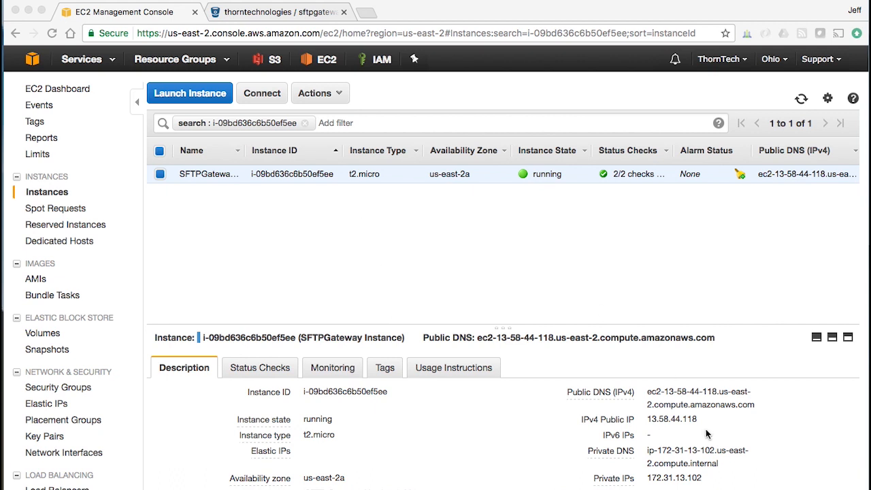
{"action": "mouse_move", "coordinate": [706, 423]}
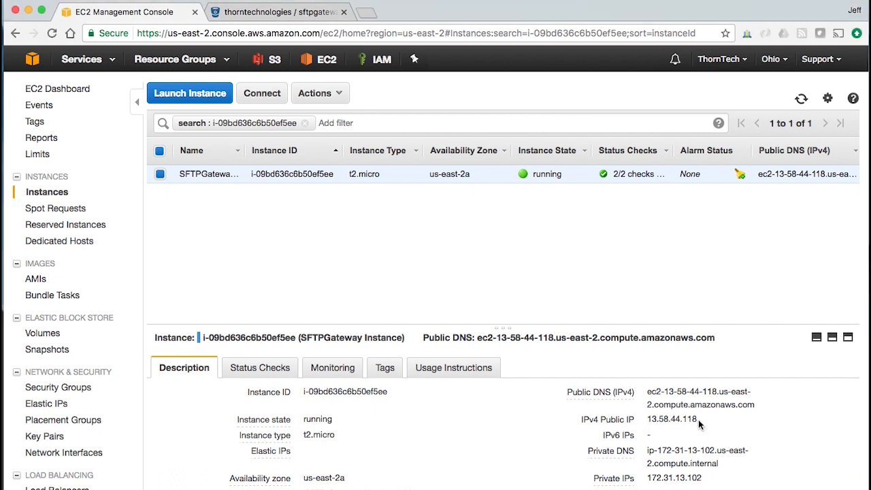
Select the instance's public IP 13.58.44.118 in the Description tab
{"action": "double_click", "coordinate": [656, 420]}
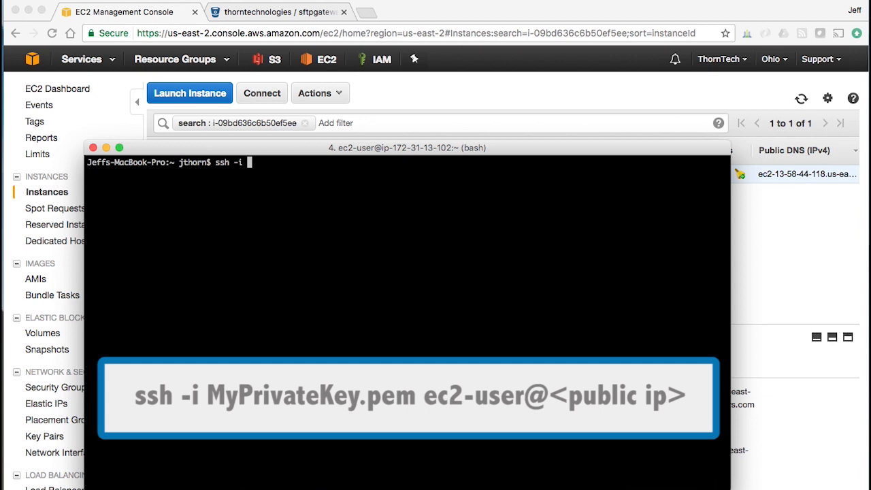
{"action": "type", "text": "Devl"}
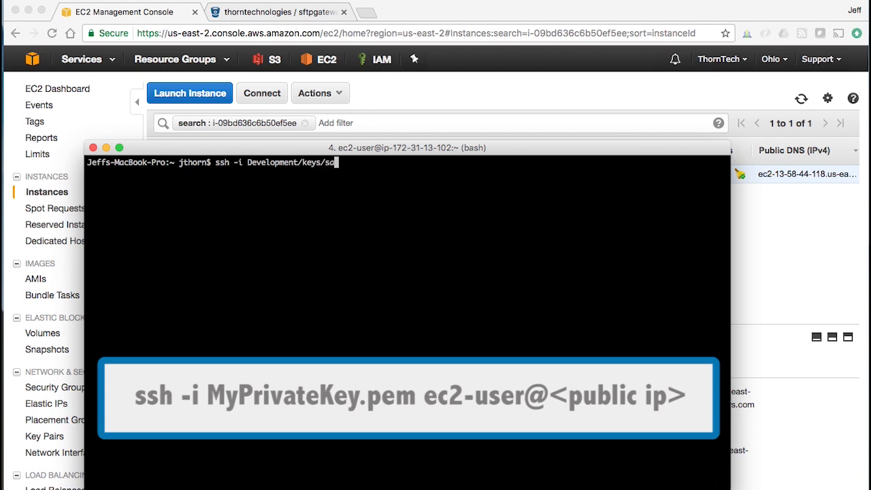
{"action": "type", "text": "ftp"}
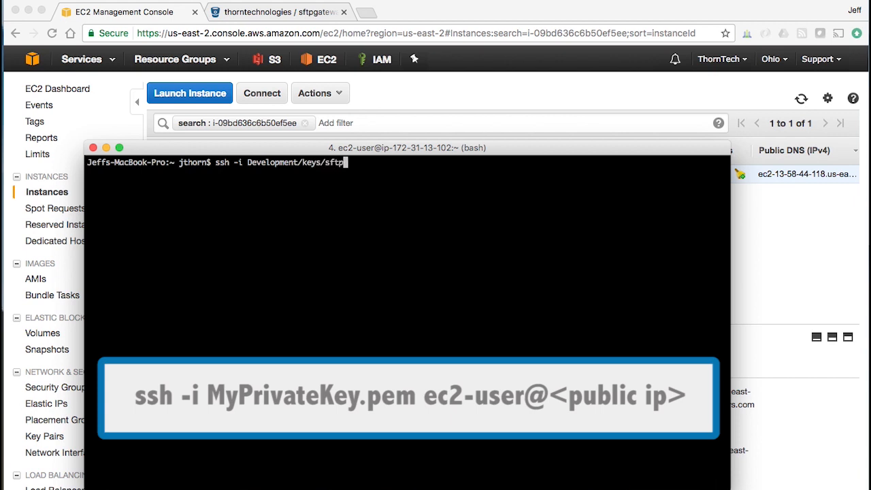
{"action": "type", "text": "gwkey.pem ec2-"}
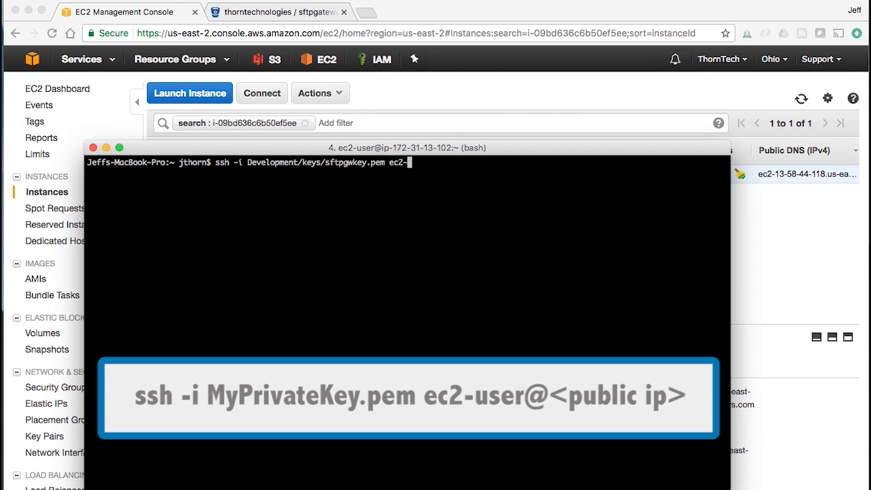
{"action": "type", "text": "user@13.58.44.118"}
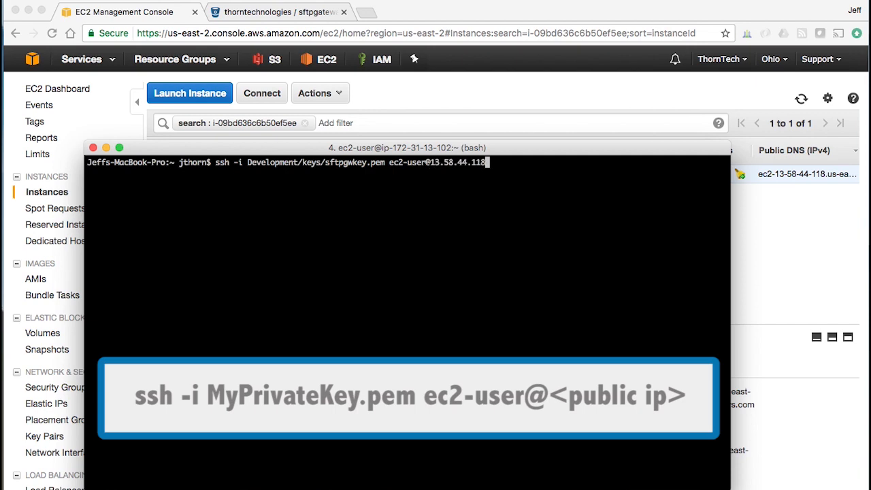
{"action": "key", "text": "Return"}
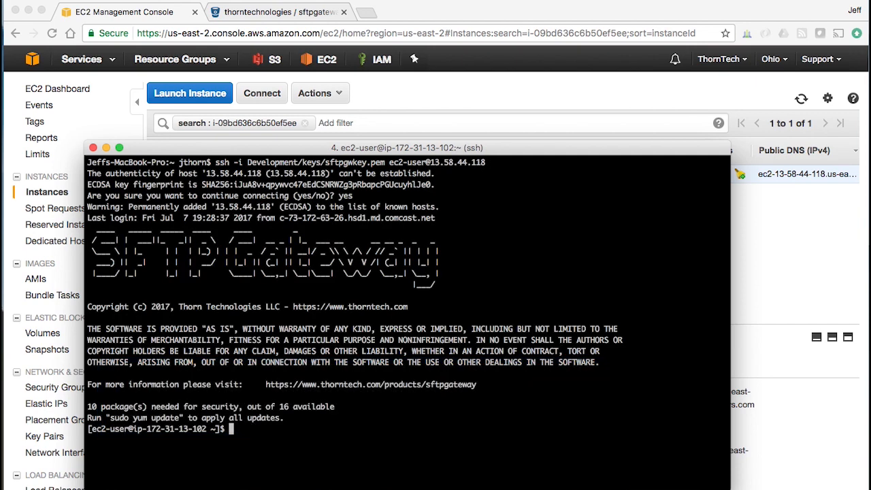
Clear the screen and run sudo sftpgatewaysetup
{"action": "type", "text": "clear"}
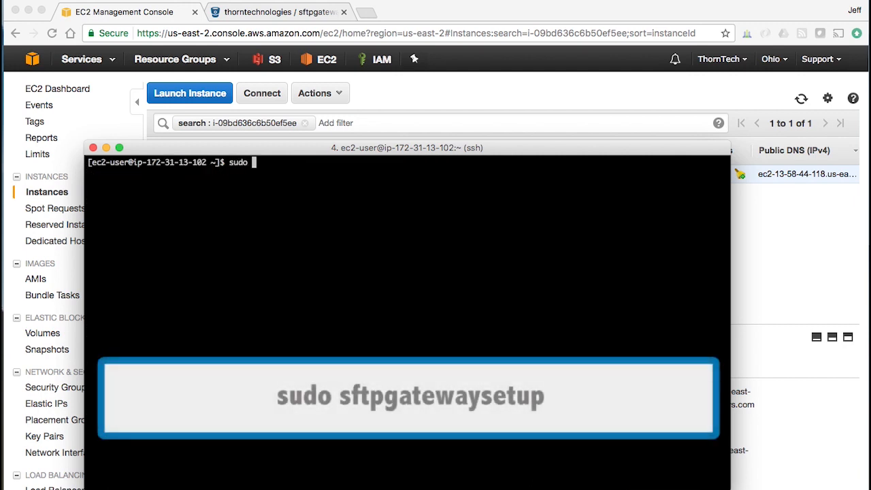
{"action": "type", "text": "sftpg"}
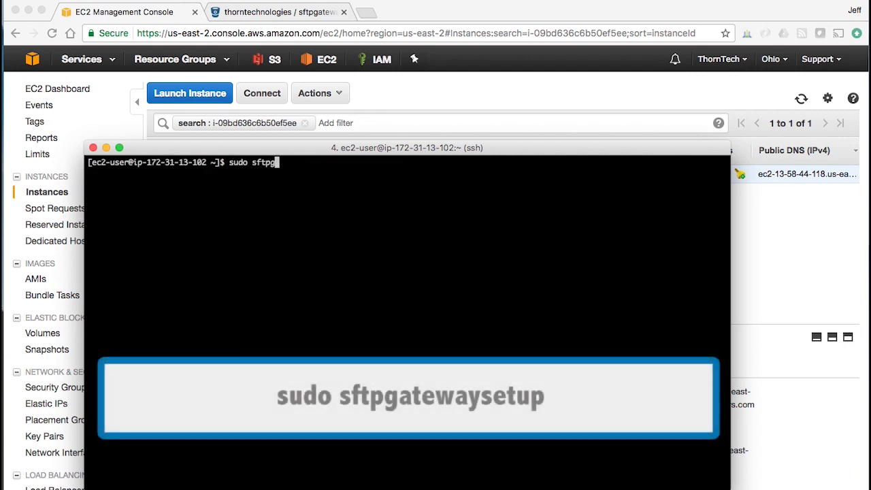
{"action": "type", "text": "atewaysetup"}
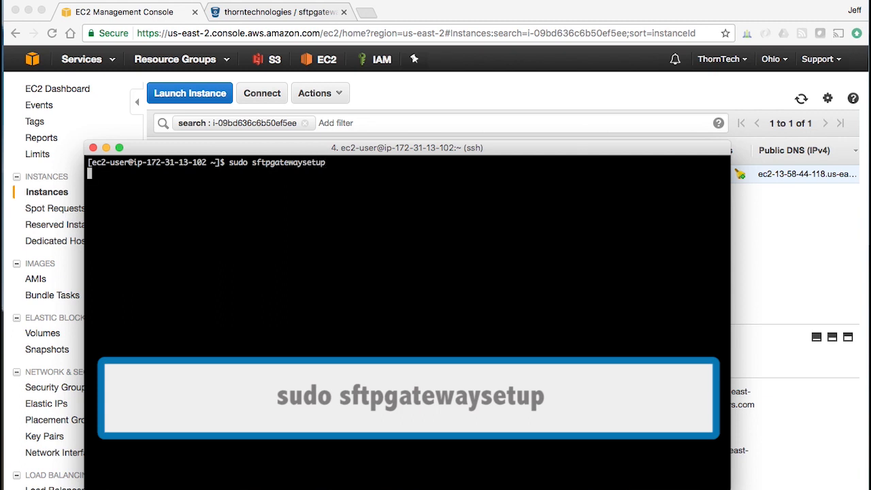
{"action": "key", "text": "Return"}
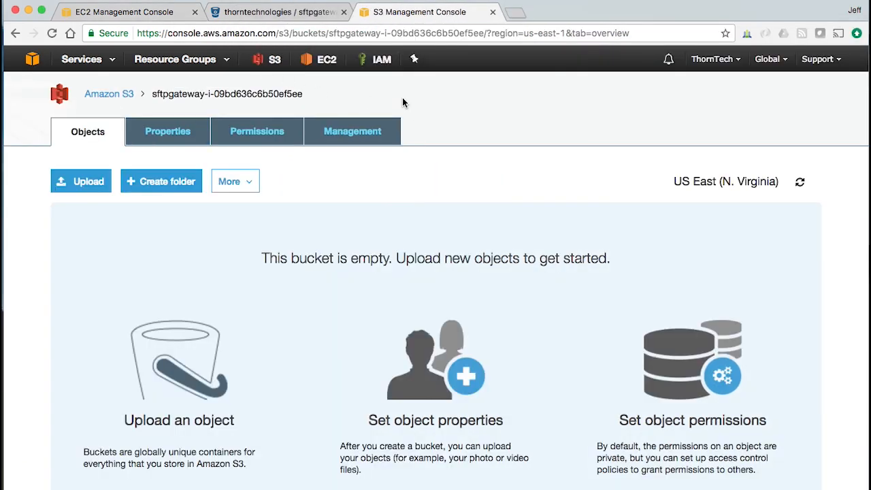
{"action": "mouse_move", "coordinate": [388, 120]}
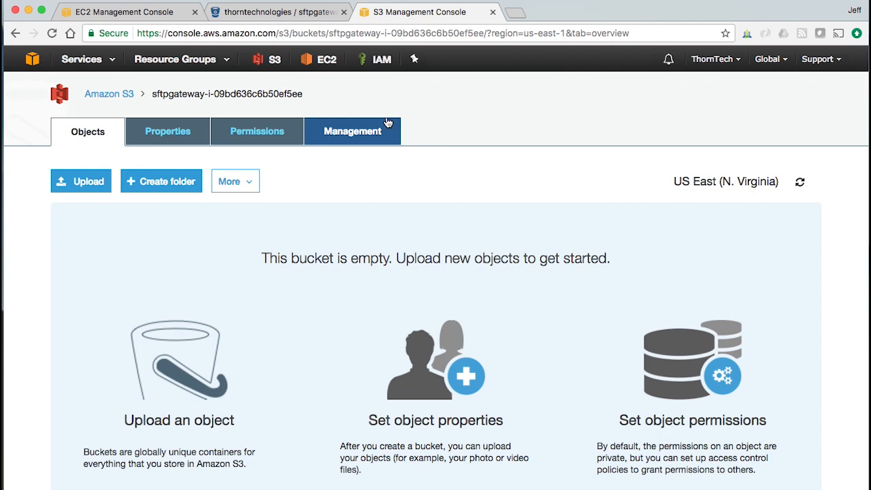
Return to the EC2 Management Console tab after seeing the empty sftpgateway bucket
{"action": "left_click", "coordinate": [122, 12]}
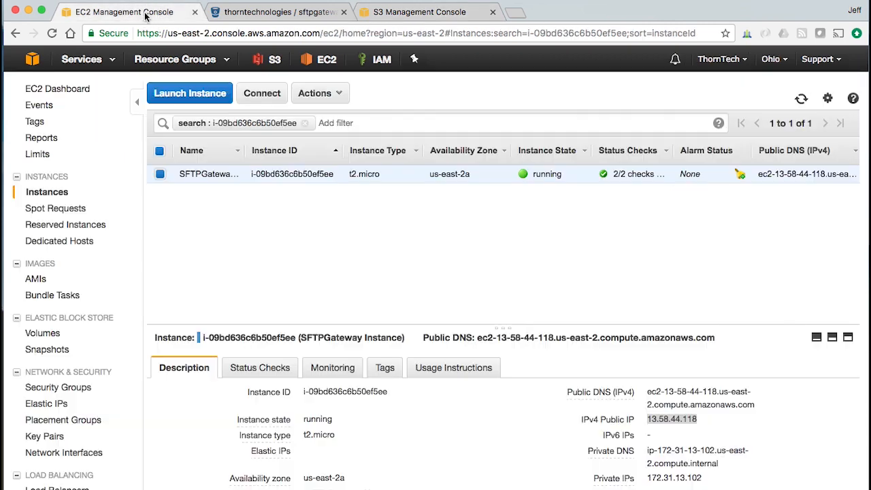
Add SFTP user john with sudo addsftpuser, answering y to generate an emailed SSH key
{"action": "double_click", "coordinate": [681, 419]}
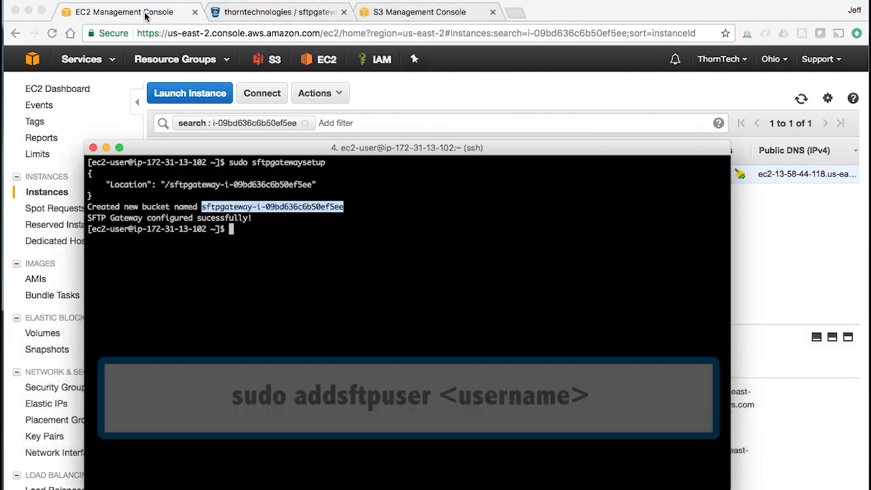
{"action": "type", "text": "sudo"}
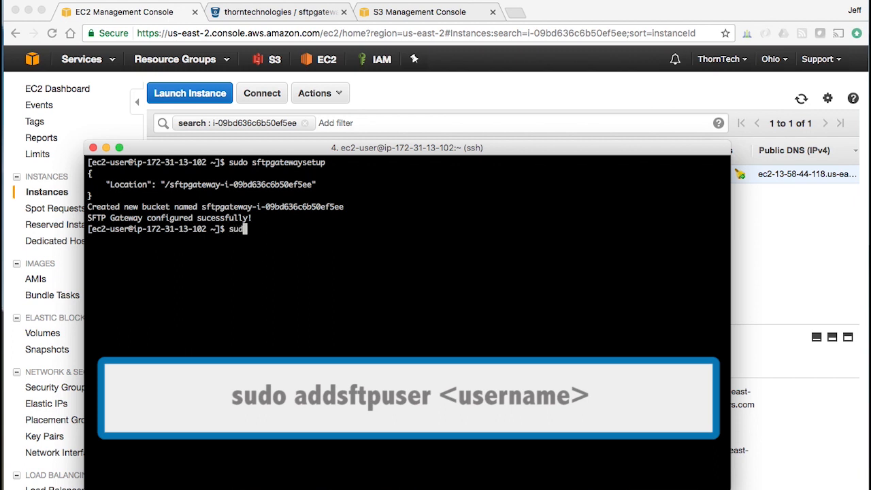
{"action": "type", "text": "ft"}
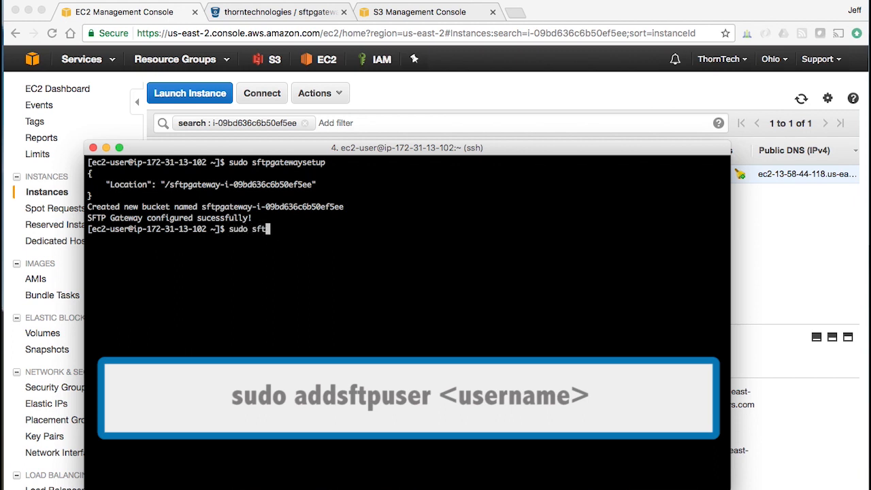
{"action": "type", "text": "addsftpuser john"}
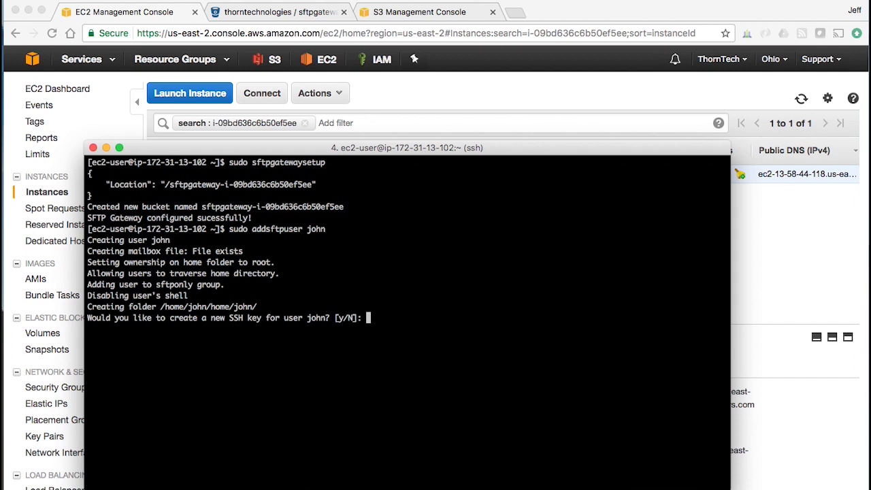
{"action": "type", "text": "y"}
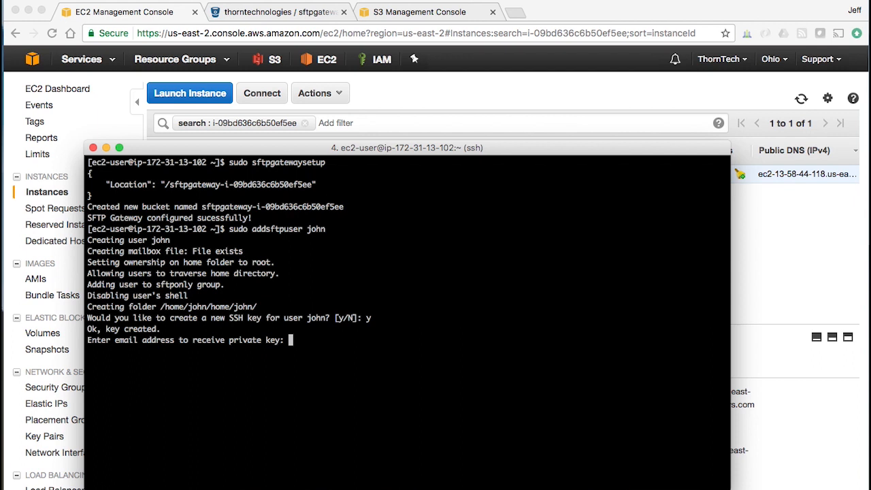
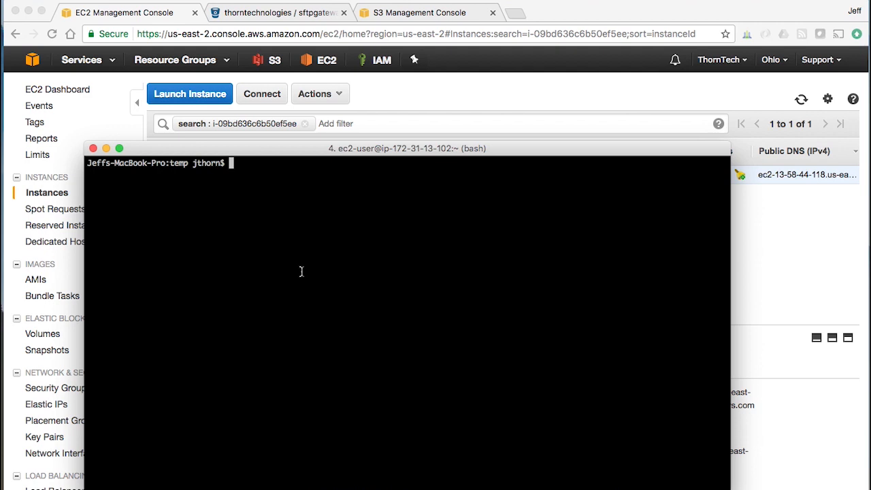
{"action": "mouse_move", "coordinate": [305, 276]}
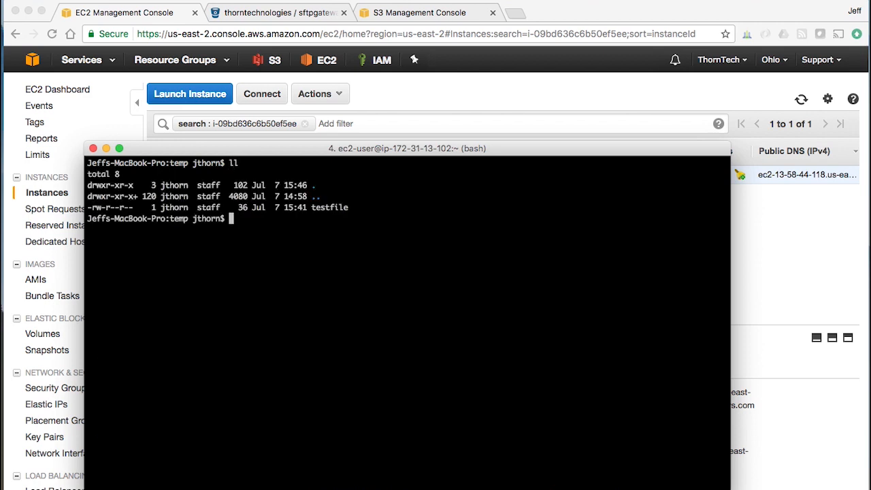
Paste john's private key into a new local file john.key and save it
{"action": "type", "text": "nano"}
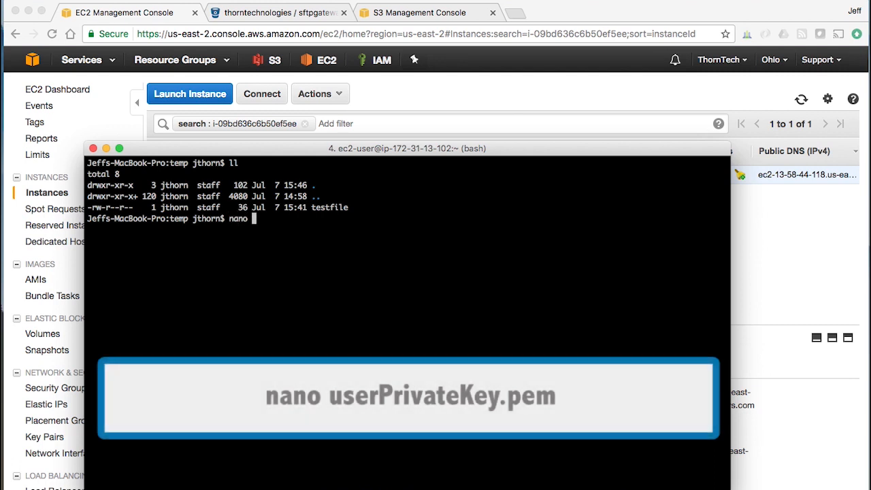
{"action": "type", "text": "john"}
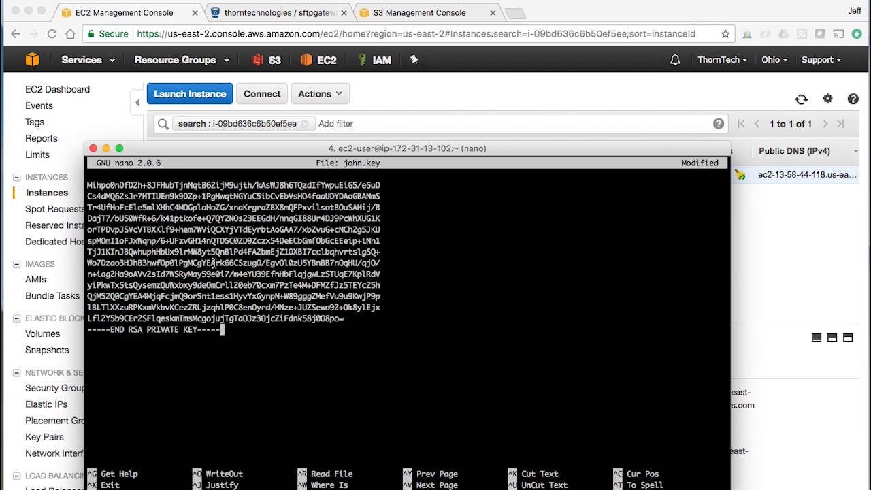
{"action": "key", "text": "ctrl+o"}
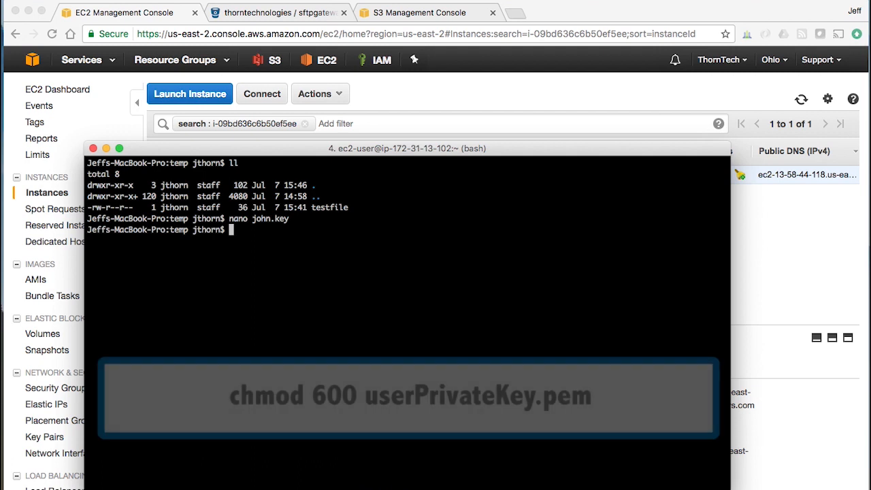
Restrict john.key to owner-only access with chmod 600
{"action": "type", "text": "chmod"}
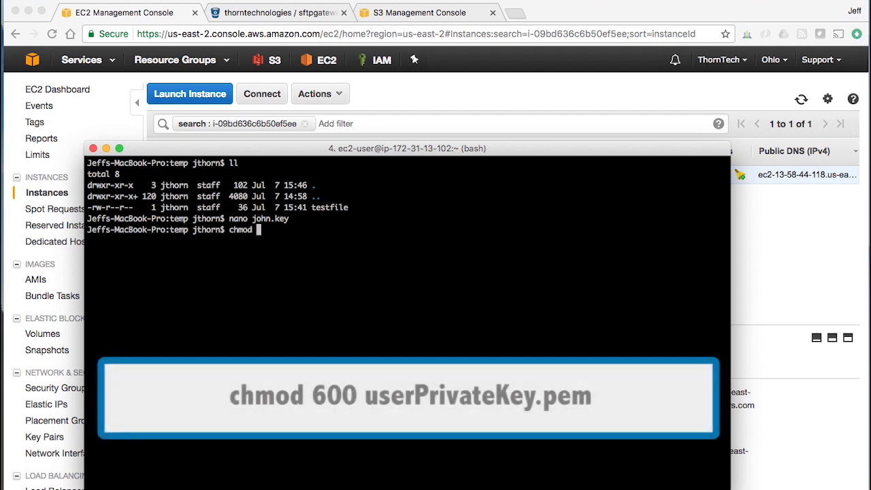
{"action": "type", "text": "60"}
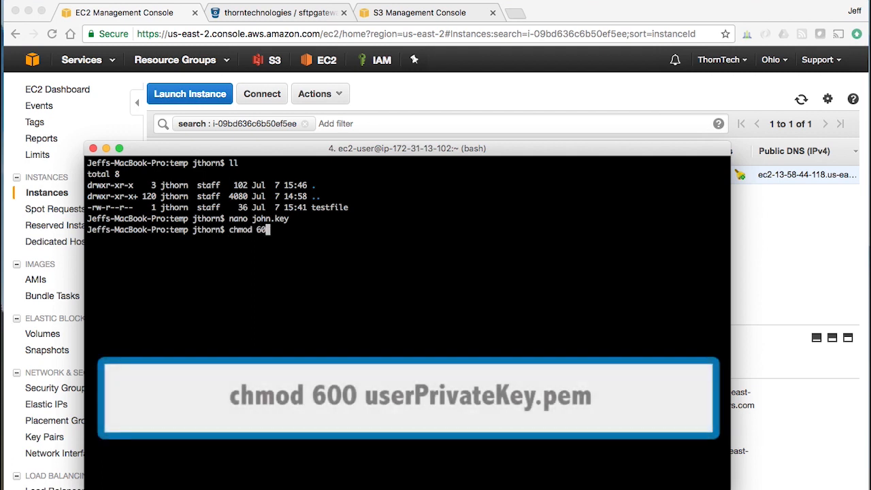
{"action": "type", "text": "\" \""}
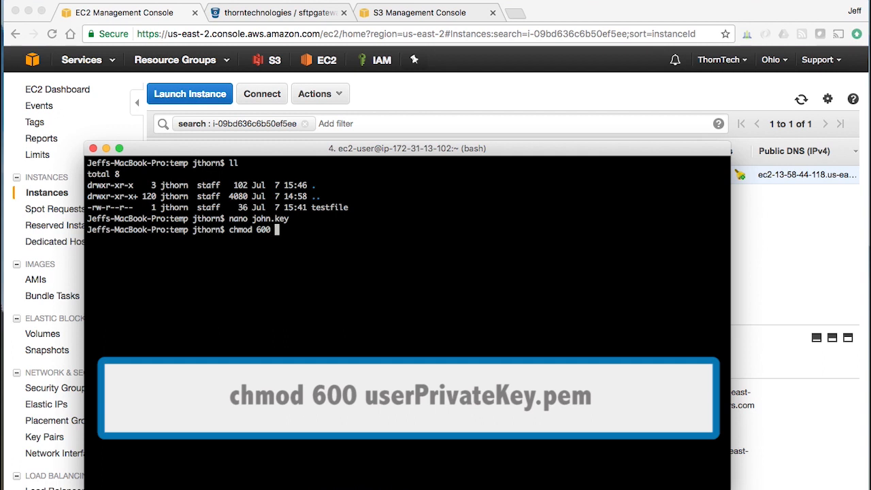
{"action": "type", "text": "joh"}
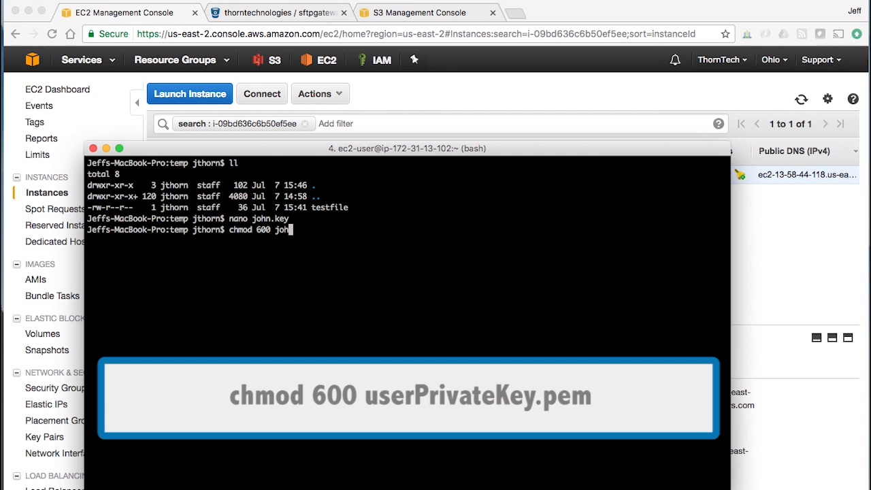
{"action": "type", "text": "n.key"}
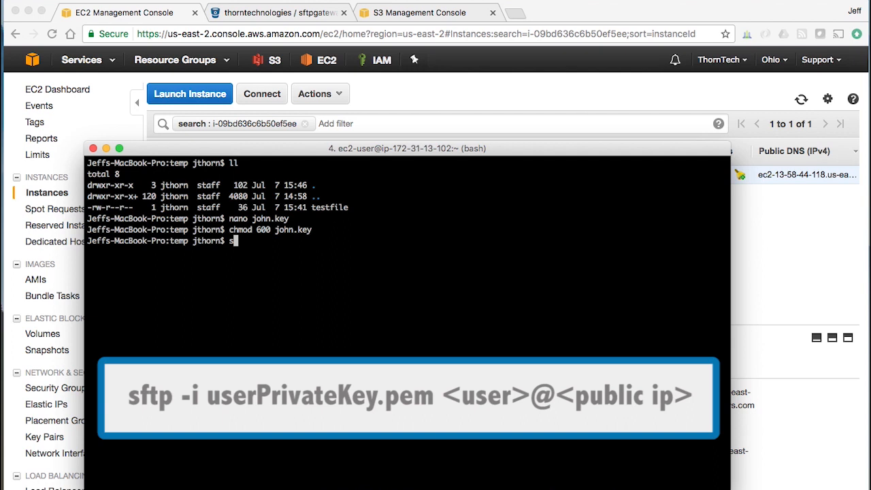
Connect over SFTP as john using john.key and list the home directory
{"action": "type", "text": "ftp -i"}
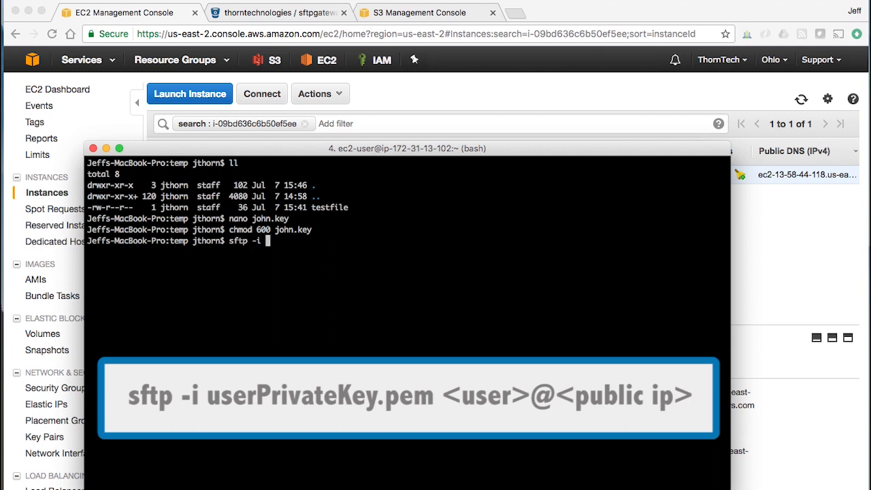
{"action": "type", "text": "john.key"}
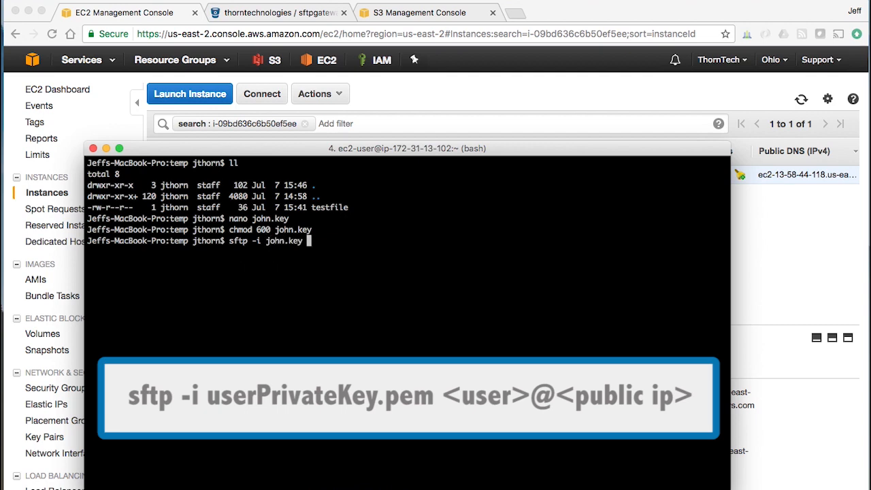
{"action": "type", "text": "johne"}
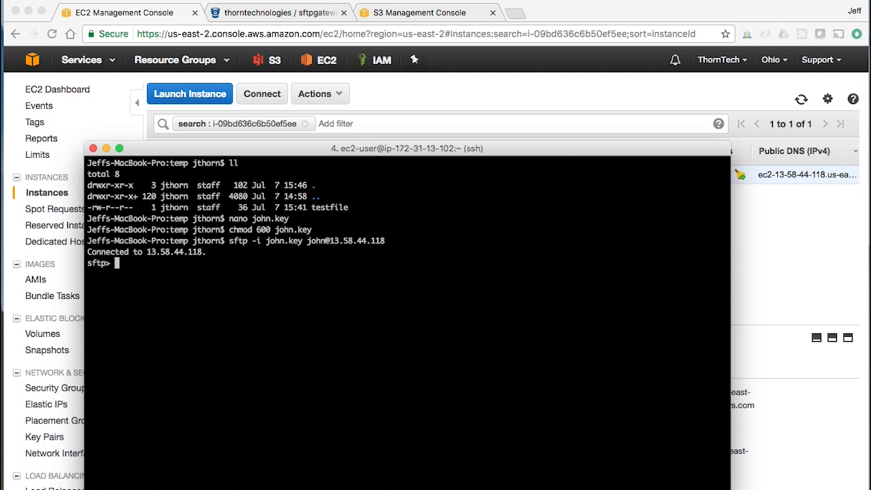
{"action": "type", "text": "ls"}
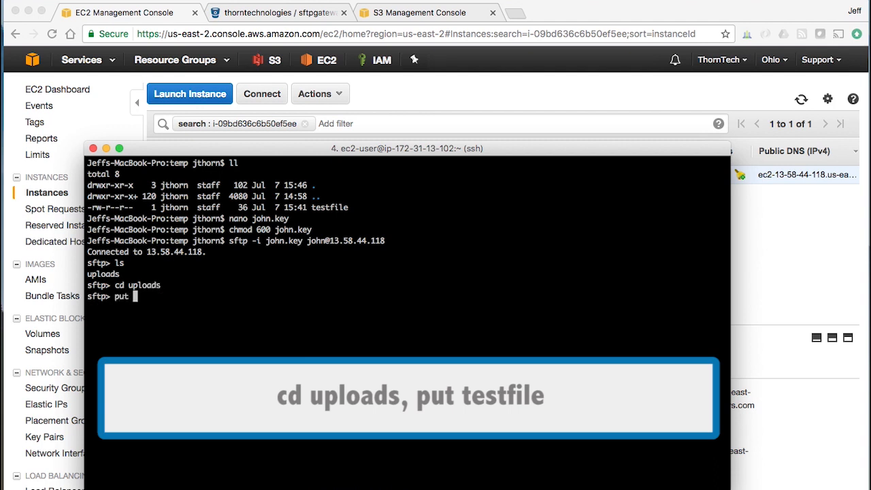
Upload testfile into the uploads folder and list its contents to confirm
{"action": "type", "text": "testfile"}
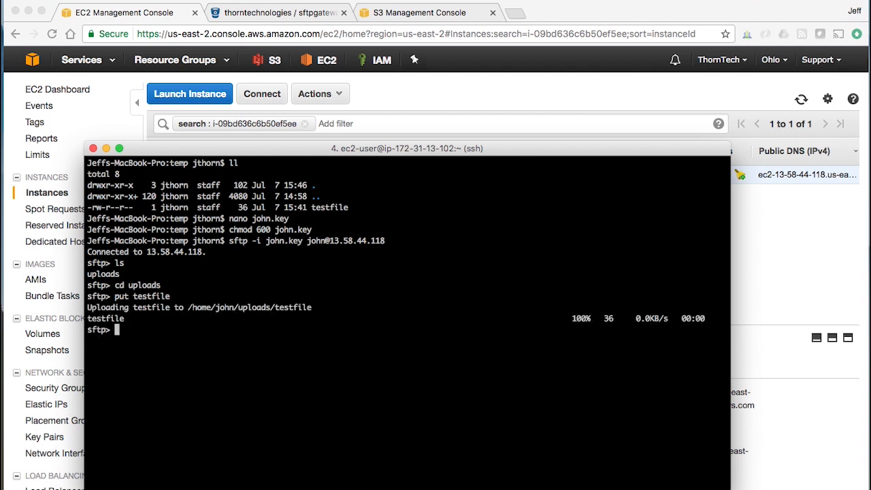
{"action": "type", "text": "ls"}
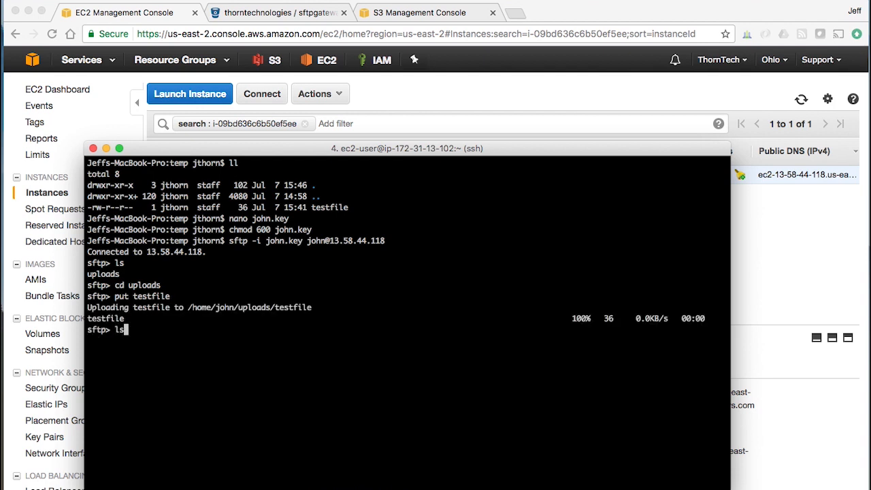
{"action": "key", "text": "Return"}
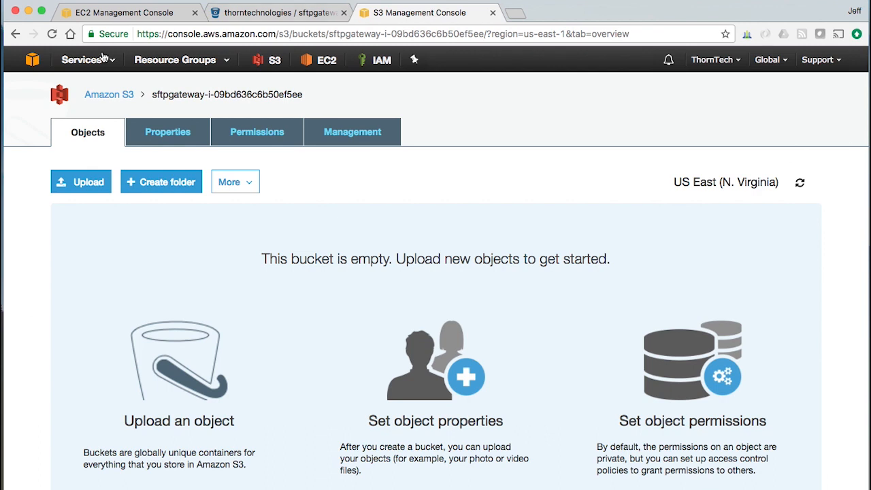
{"action": "mouse_move", "coordinate": [218, 109]}
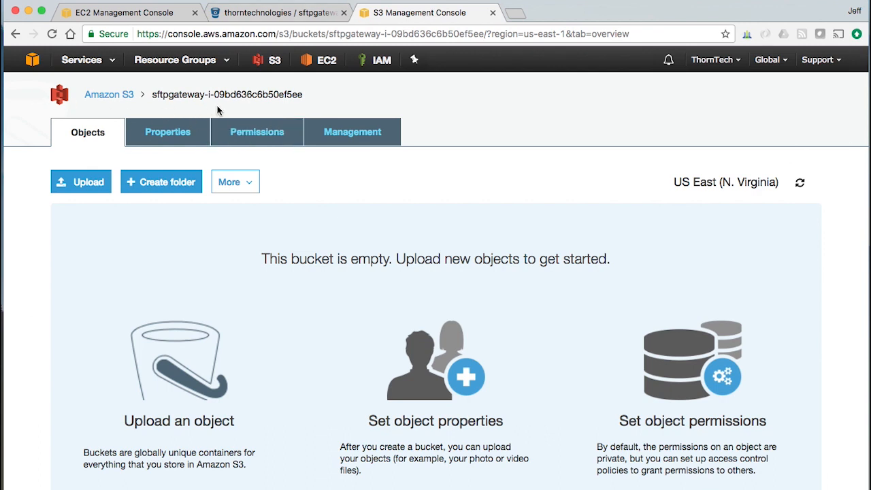
{"action": "mouse_move", "coordinate": [787, 182]}
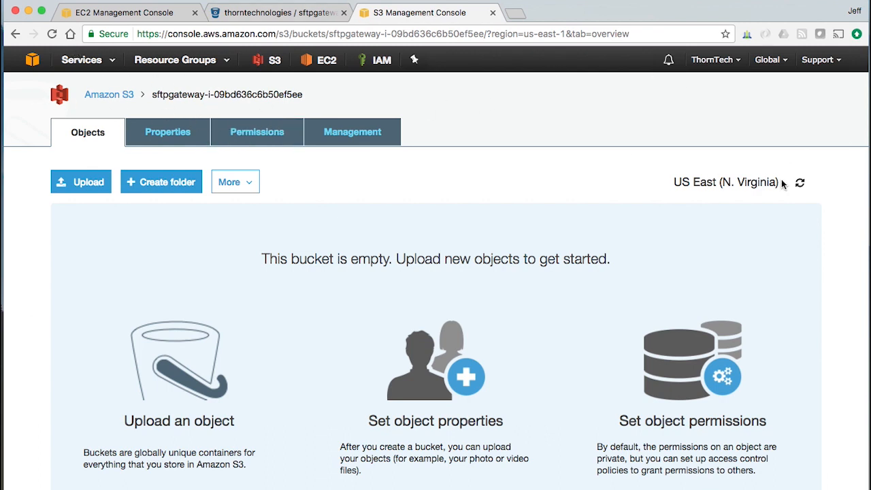
Refresh the gateway bucket and browse into john/uploads to find testfile
{"action": "left_click", "coordinate": [800, 183]}
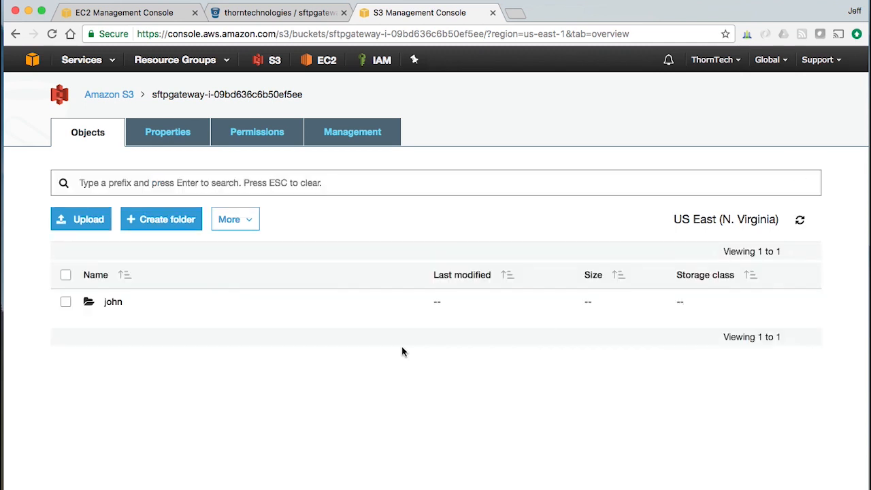
{"action": "mouse_move", "coordinate": [93, 307]}
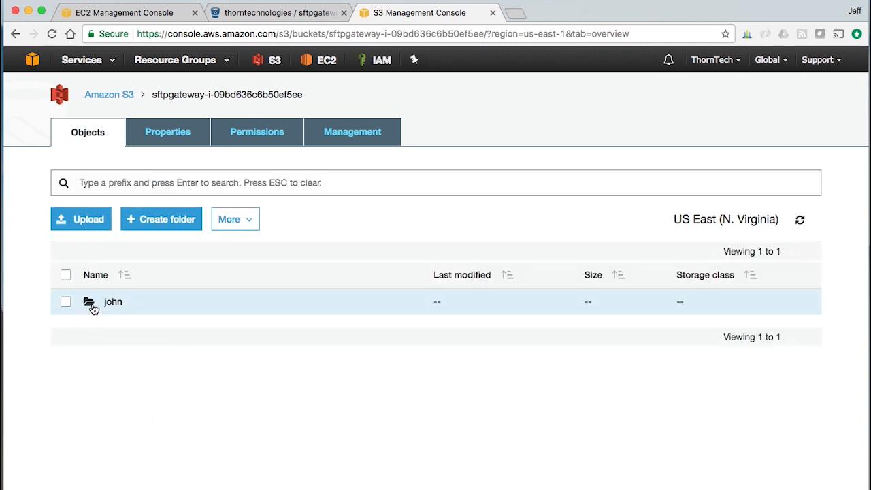
{"action": "mouse_move", "coordinate": [281, 44]}
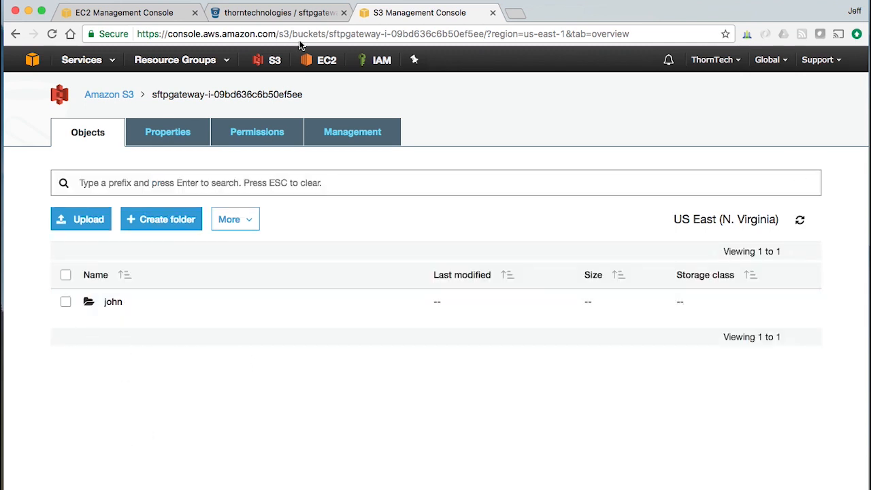
{"action": "mouse_move", "coordinate": [92, 384]}
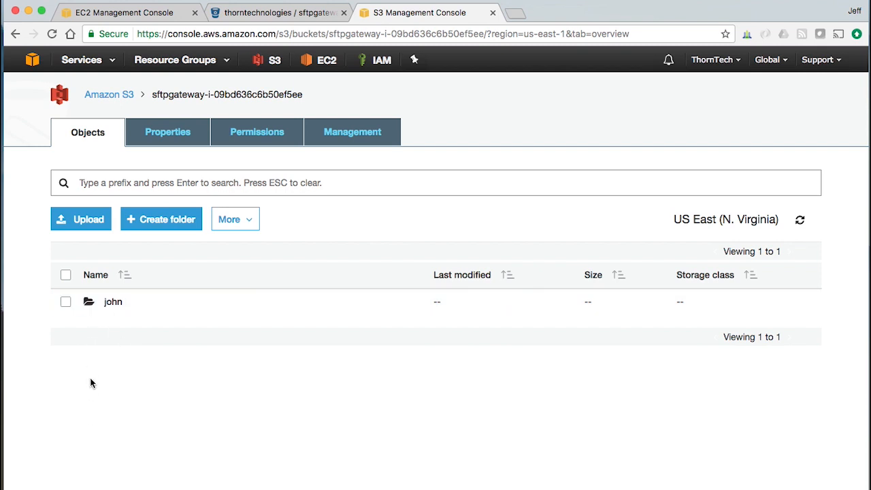
{"action": "mouse_move", "coordinate": [93, 349]}
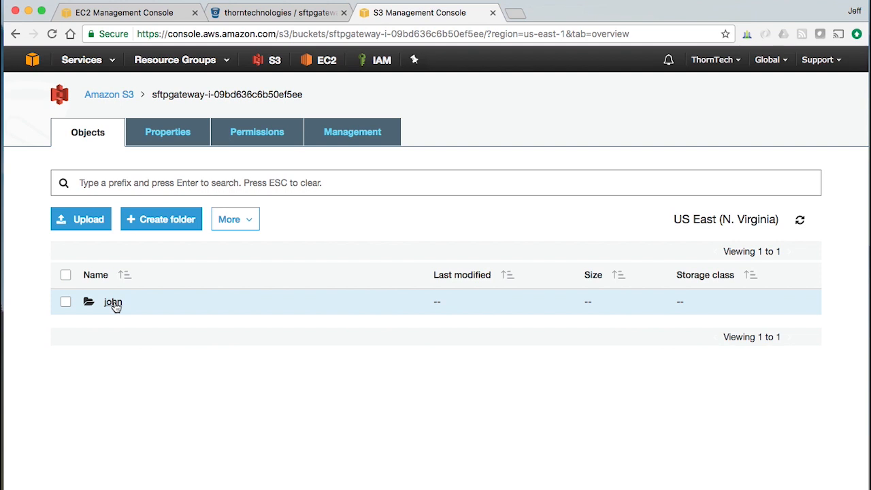
{"action": "left_click", "coordinate": [112, 302]}
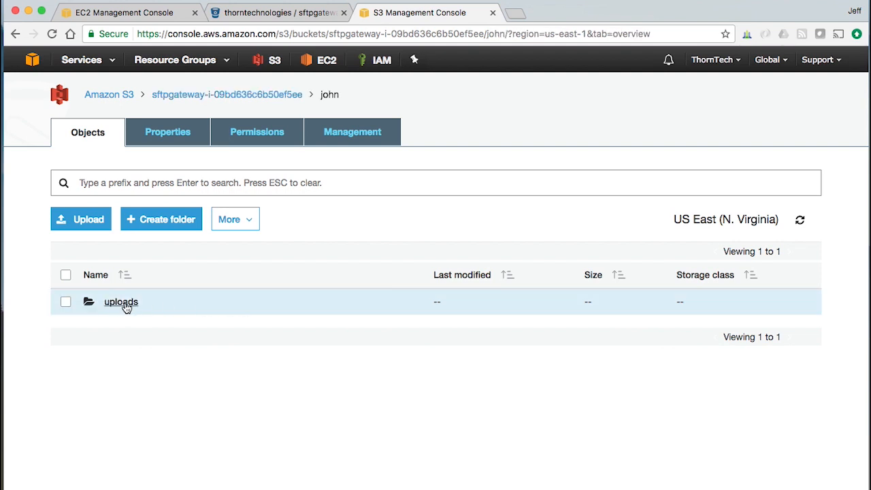
{"action": "left_click", "coordinate": [121, 302]}
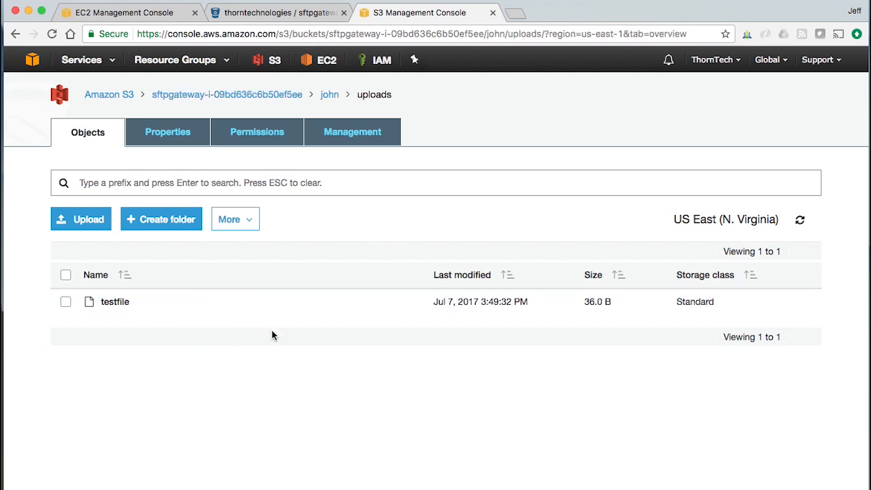
{"action": "mouse_move", "coordinate": [260, 470]}
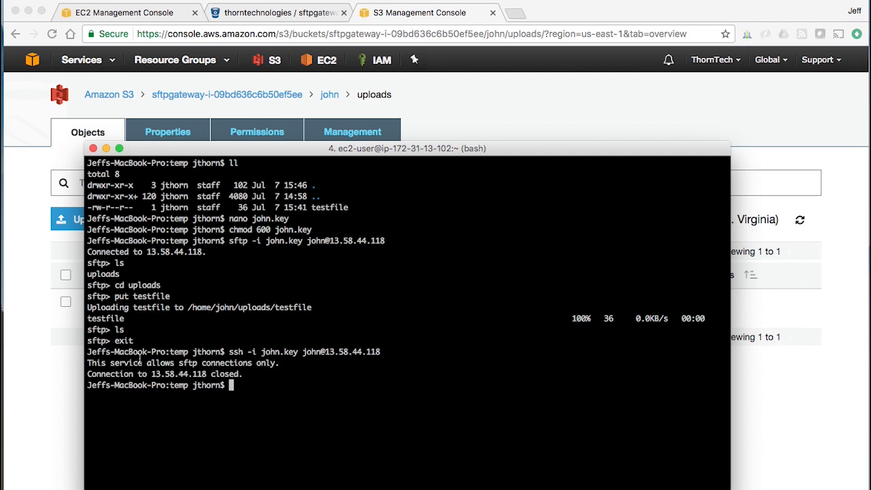
{"action": "mouse_move", "coordinate": [293, 385]}
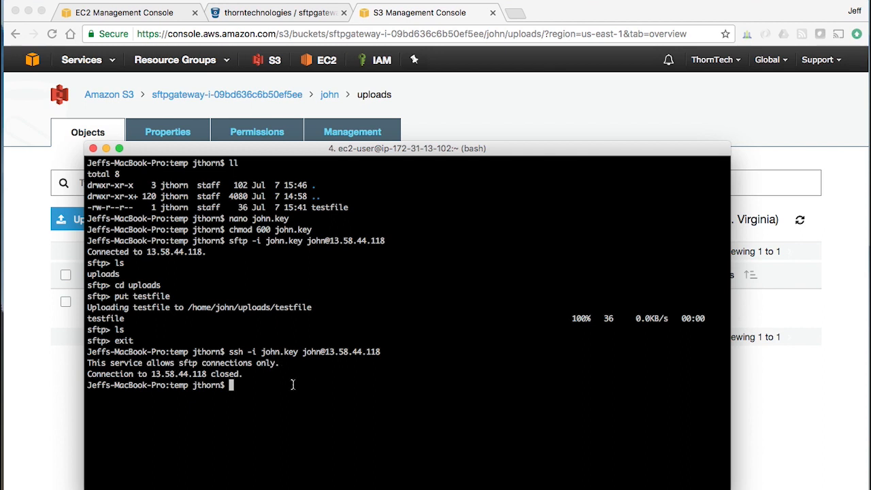